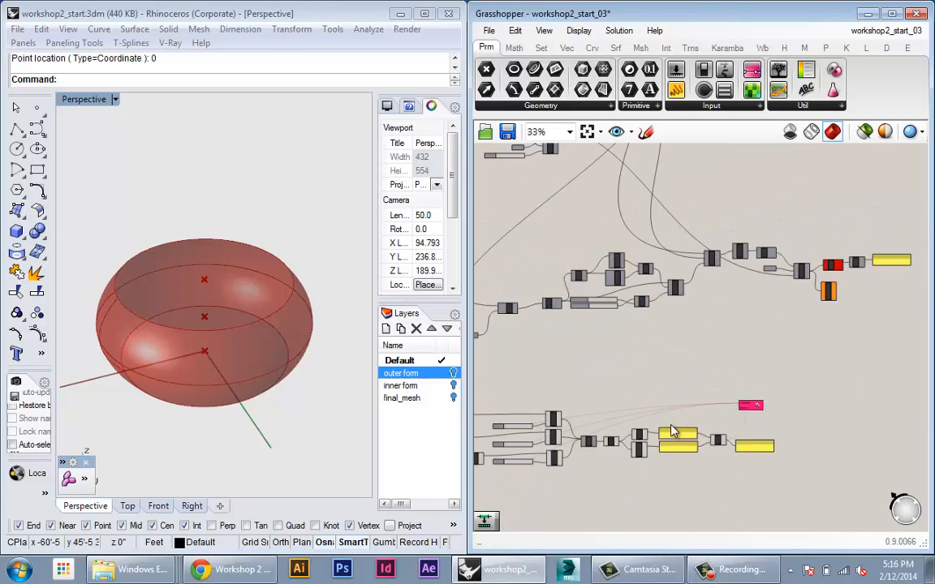
Survey the existing workshop2_start component network before adding anything new
{"action": "scroll", "scroll_direction": "down", "scroll_amount": 3}
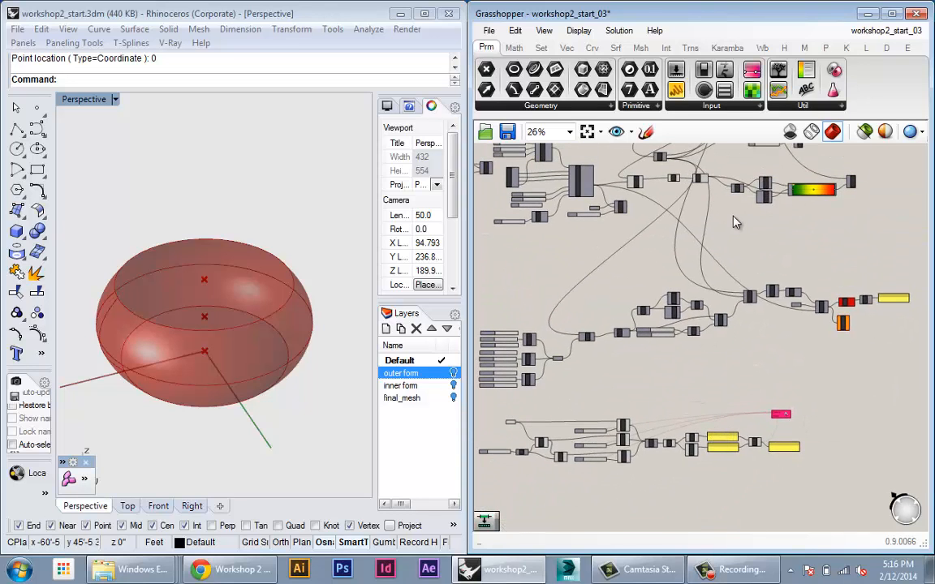
{"action": "mouse_move", "coordinate": [734, 250]}
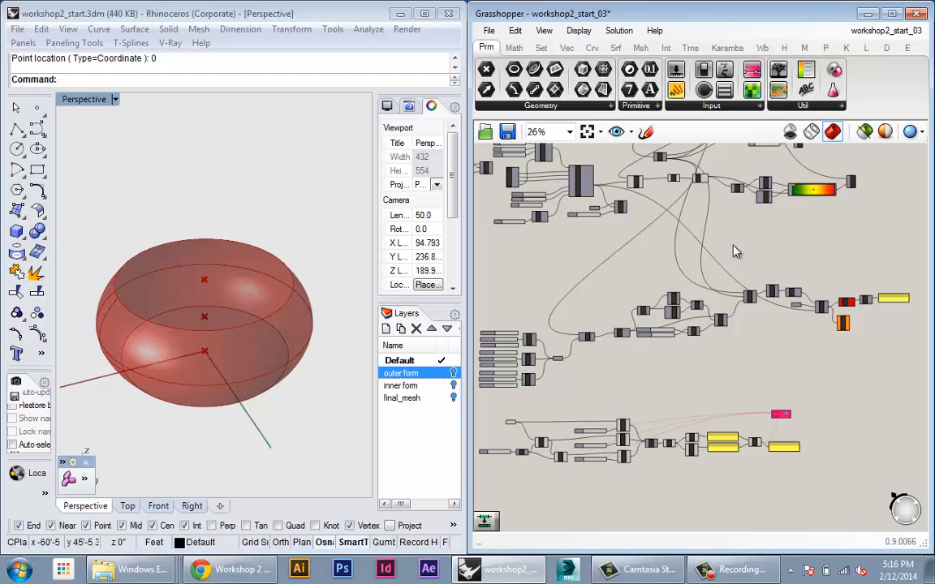
{"action": "scroll", "scroll_direction": "up", "scroll_amount": 3}
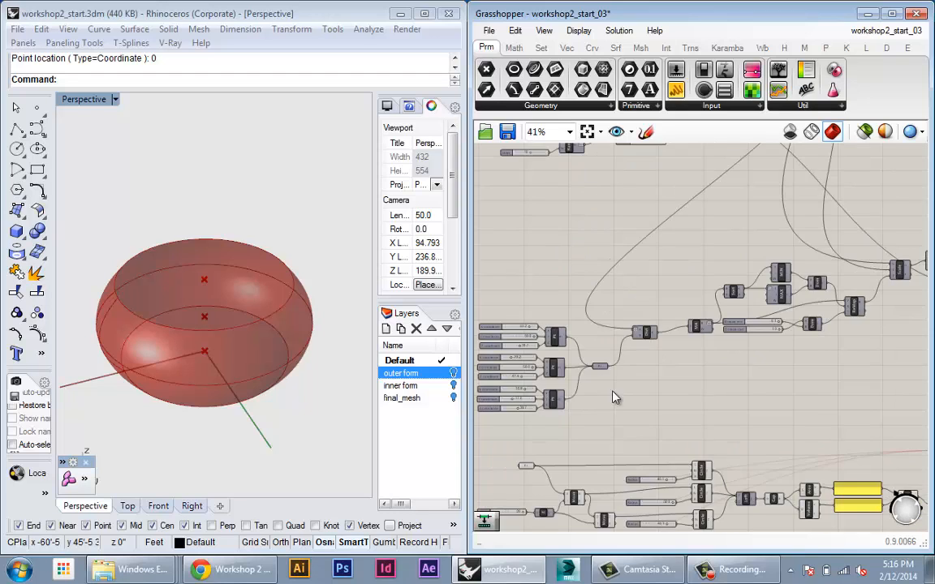
{"action": "scroll", "scroll_direction": "down", "scroll_amount": 3}
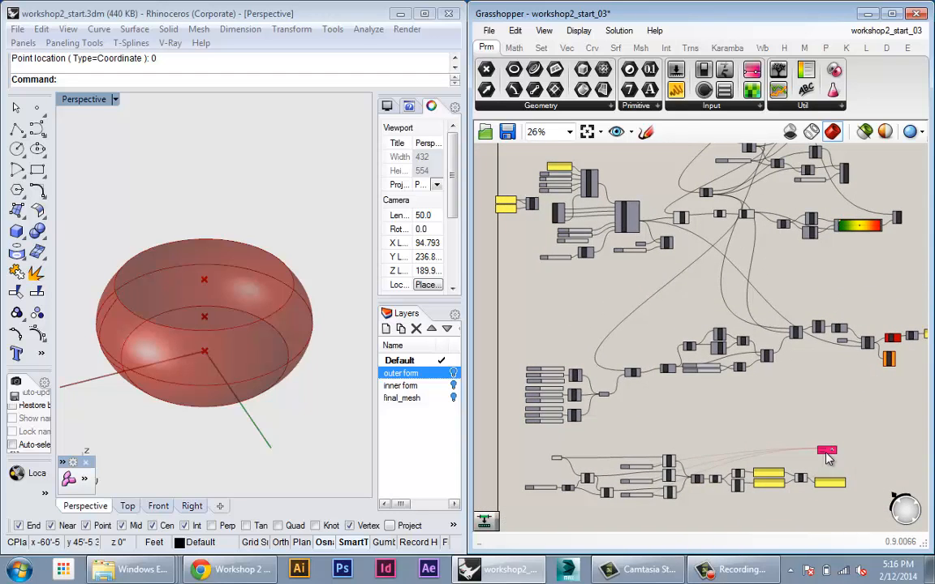
{"action": "scroll", "scroll_direction": "up", "scroll_amount": 3}
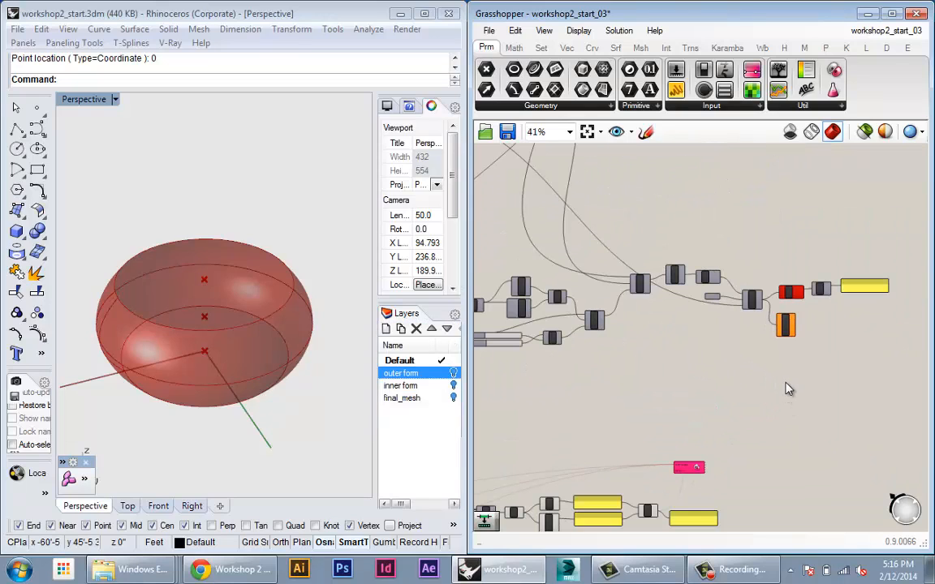
{"action": "mouse_move", "coordinate": [795, 371]}
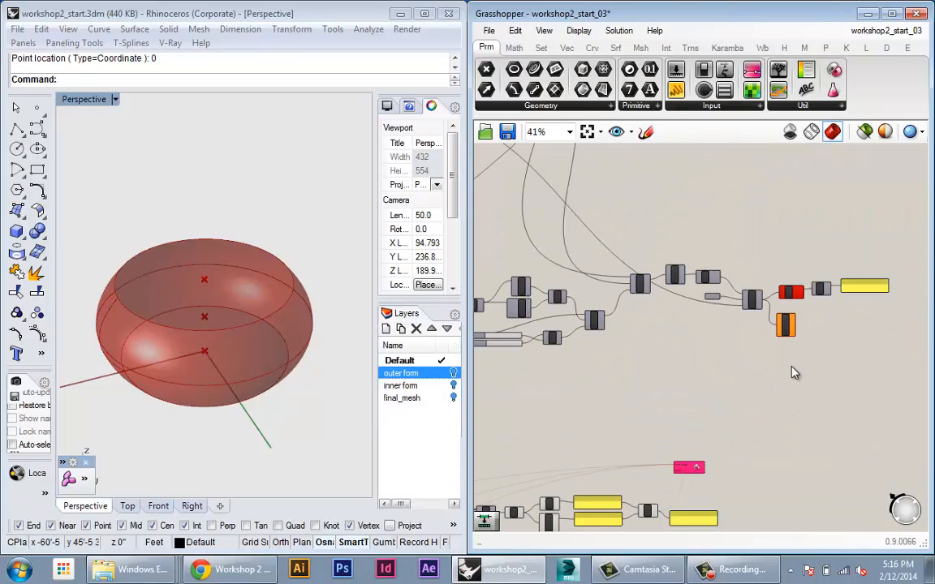
{"action": "scroll", "scroll_direction": "down", "scroll_amount": 3}
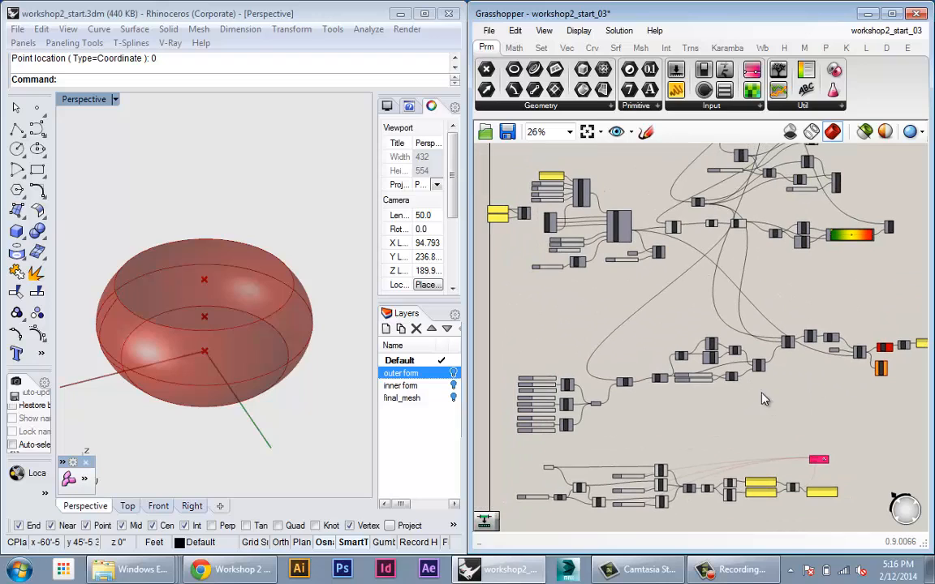
{"action": "mouse_move", "coordinate": [695, 451]}
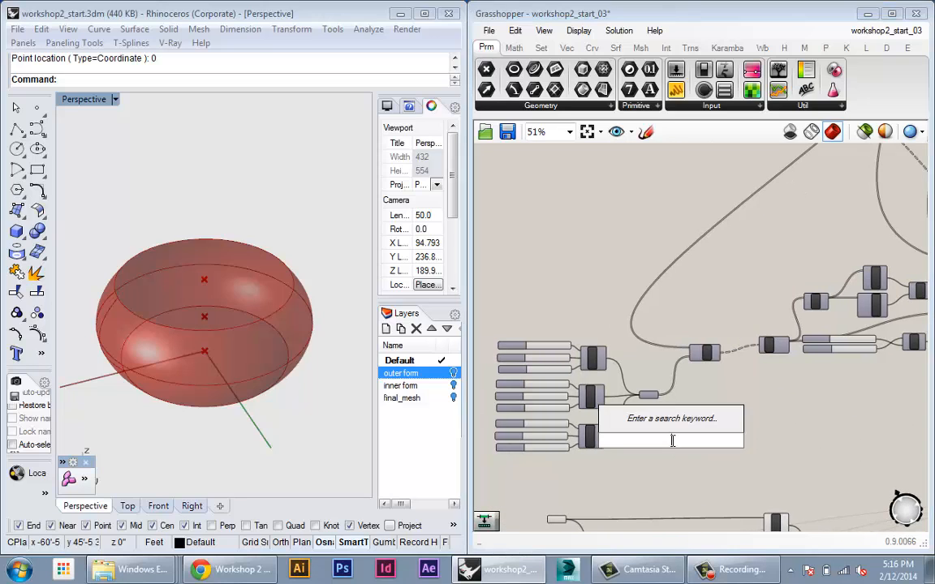
Search 'gala' to add a Galapagos solver for the X, Y and Z coordinate sliders
{"action": "type", "text": "gala"}
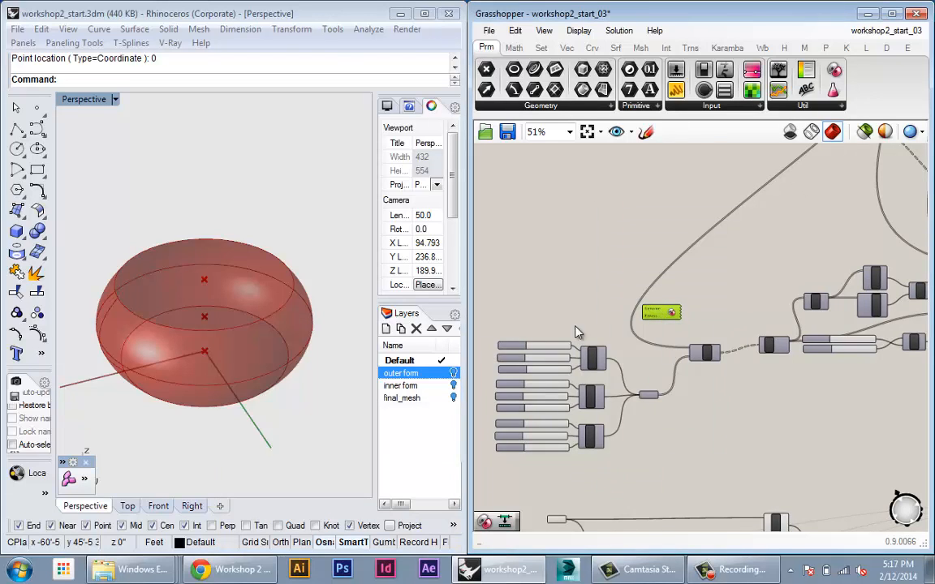
{"action": "scroll", "scroll_direction": "up", "scroll_amount": 3}
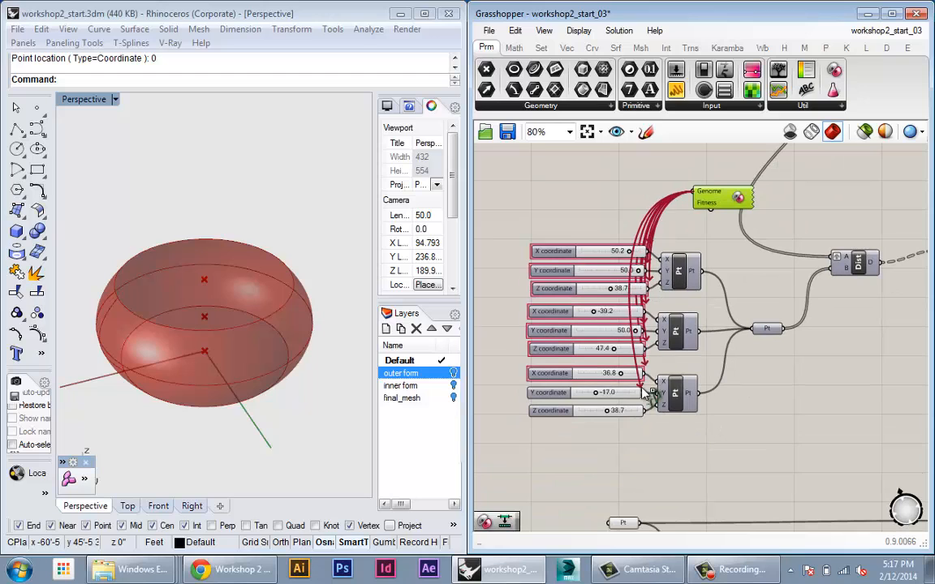
{"action": "scroll", "scroll_direction": "down", "scroll_amount": 3}
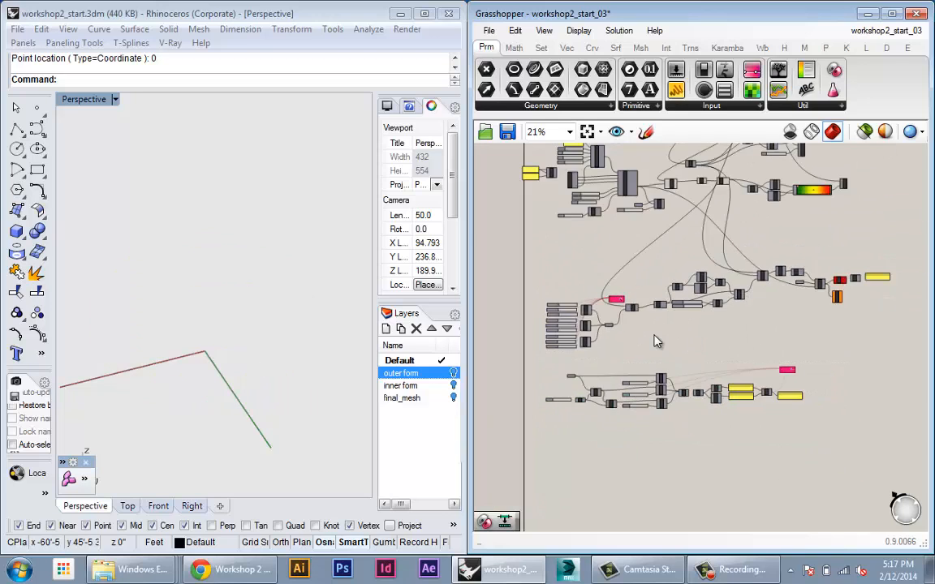
Wire the Total Sun Area sum (8331.57) from Mass Addition into the Galapagos Fitness input
{"action": "scroll", "scroll_direction": "up", "scroll_amount": 3}
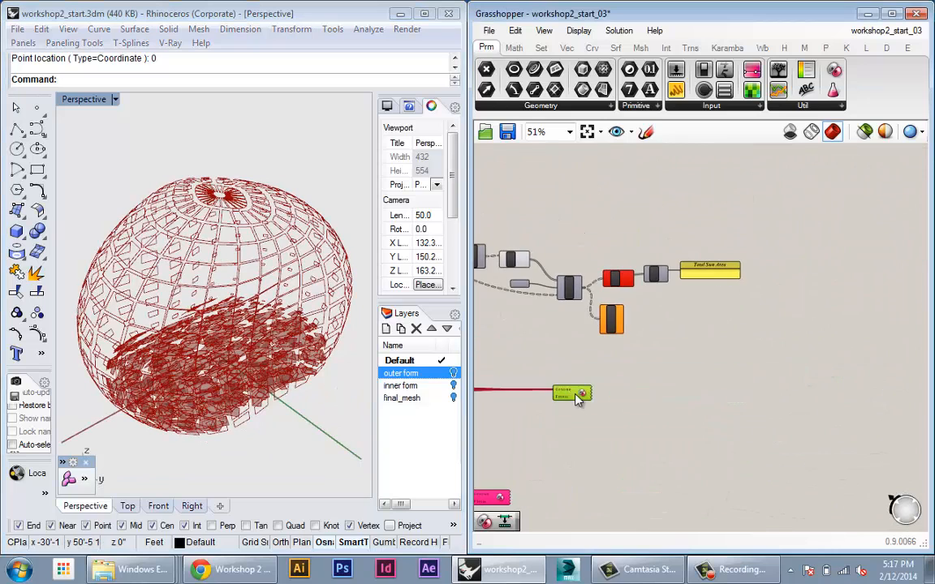
{"action": "scroll", "scroll_direction": "up", "scroll_amount": 3}
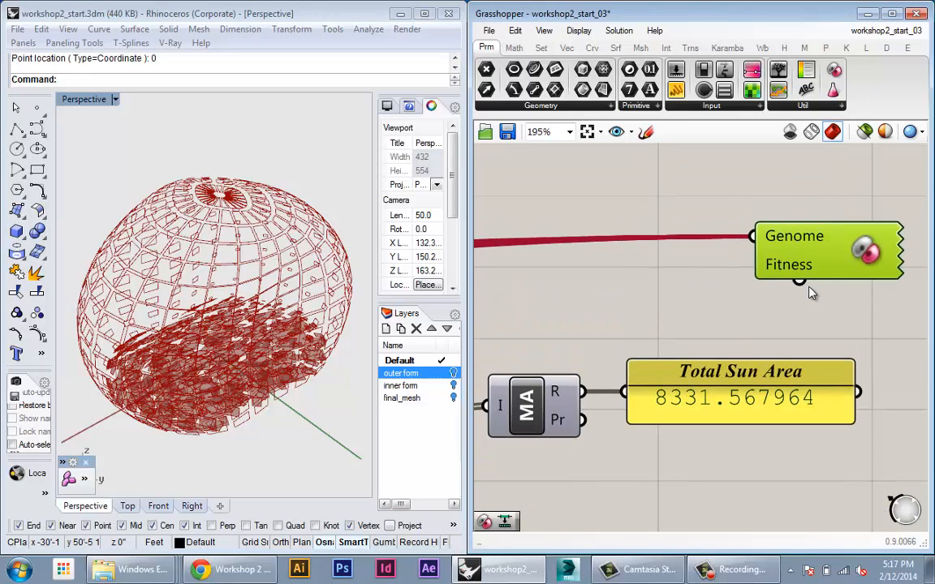
{"action": "left_click_drag", "start_coordinate": [798, 282], "coordinate": [582, 420]}
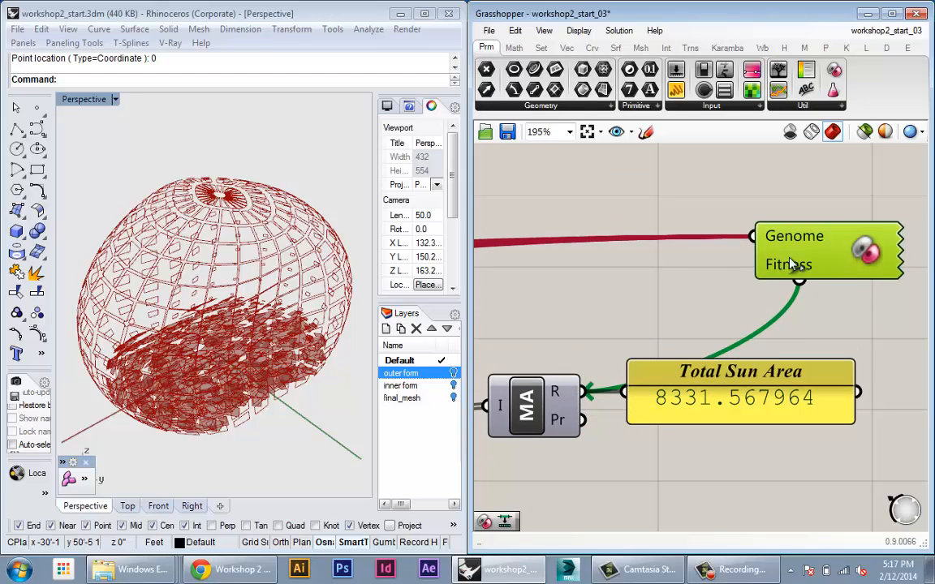
{"action": "scroll", "scroll_direction": "down", "scroll_amount": 3}
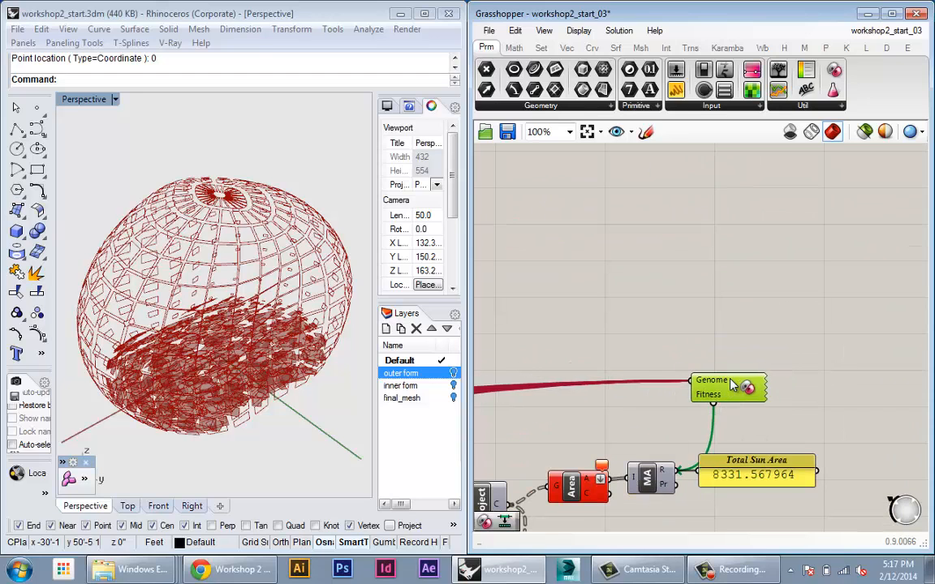
{"action": "scroll", "scroll_direction": "down", "scroll_amount": 3}
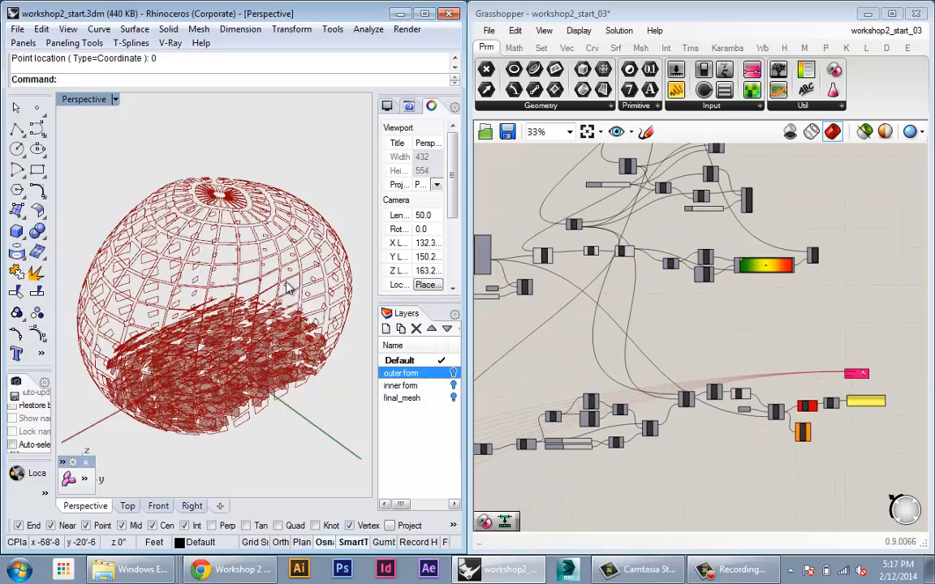
Select the panel-point component so its points are highlighted on the form in Rhino
{"action": "left_click_drag", "start_coordinate": [284, 285], "coordinate": [268, 341]}
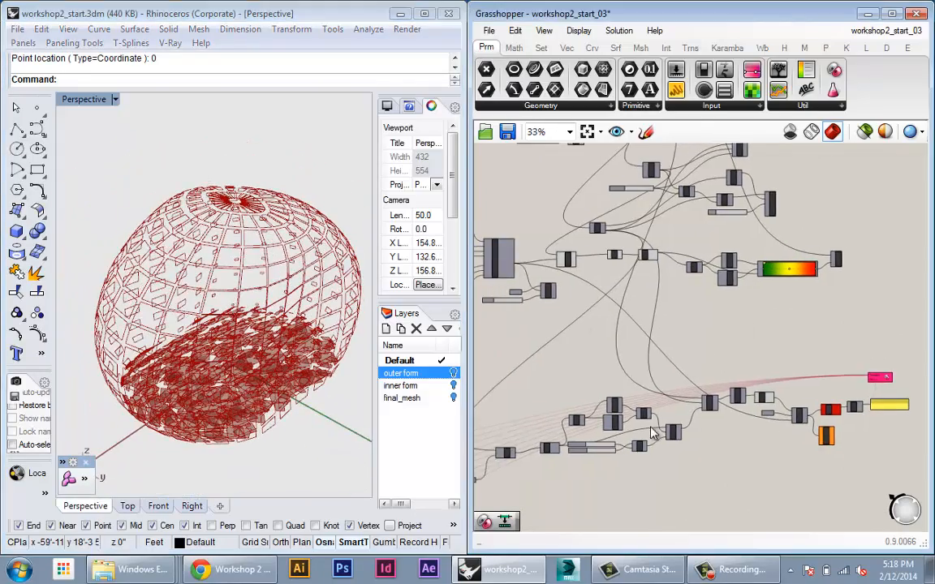
{"action": "scroll", "scroll_direction": "up", "scroll_amount": 3}
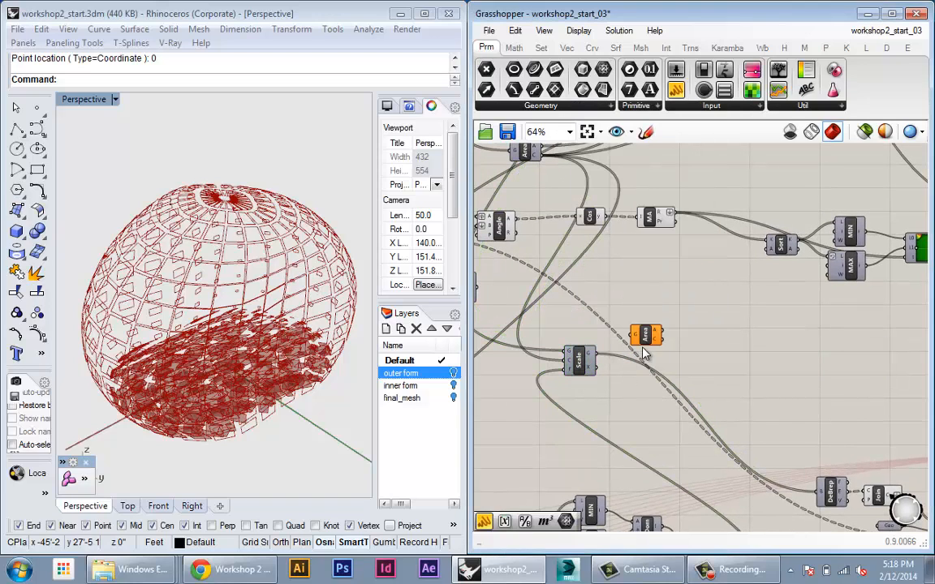
{"action": "left_click", "coordinate": [646, 333]}
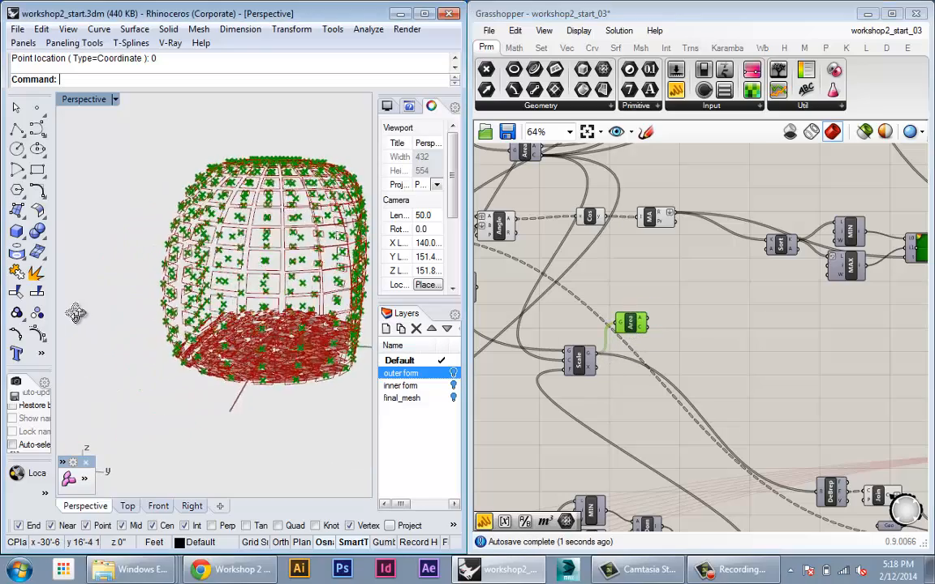
Turn off the Area component's preview so only the red-to-green gradient panels show in Rhino
{"action": "left_click_drag", "start_coordinate": [244, 284], "coordinate": [244, 243]}
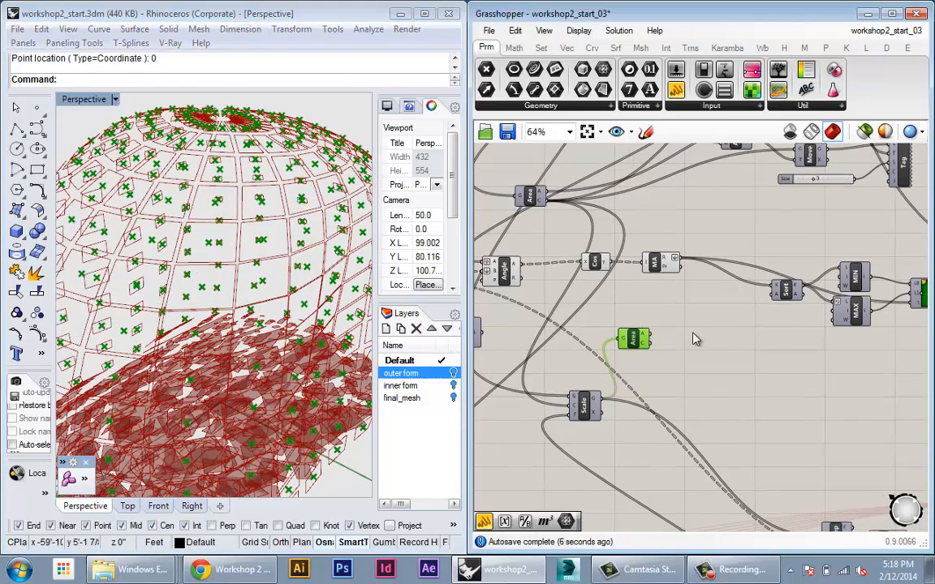
{"action": "scroll", "scroll_direction": "down", "scroll_amount": 3}
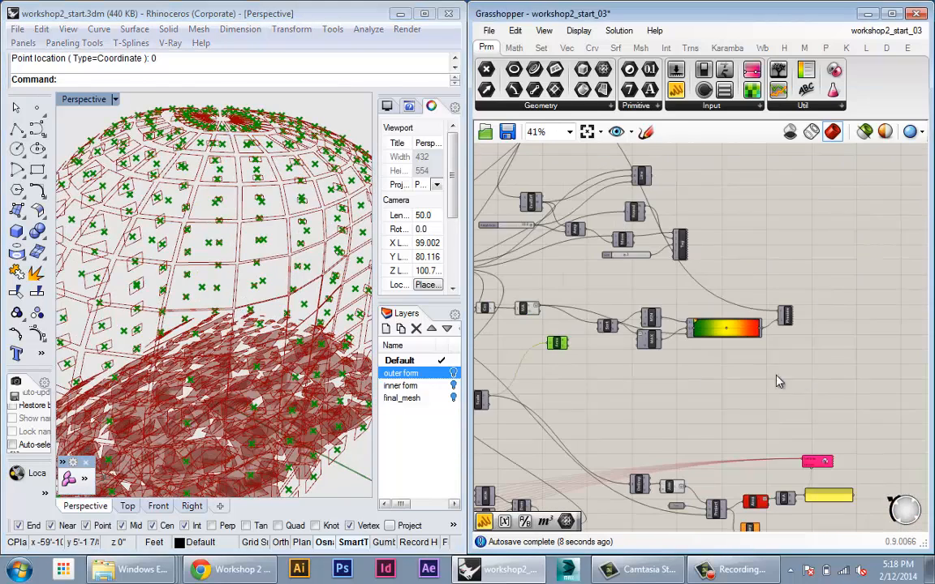
{"action": "scroll", "scroll_direction": "up", "scroll_amount": 3}
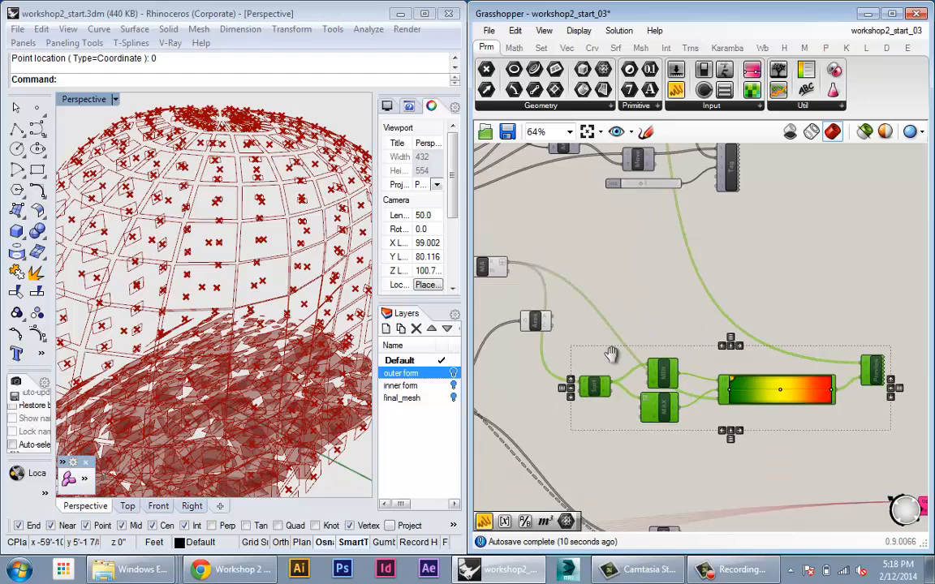
{"action": "scroll", "scroll_direction": "down", "scroll_amount": 3}
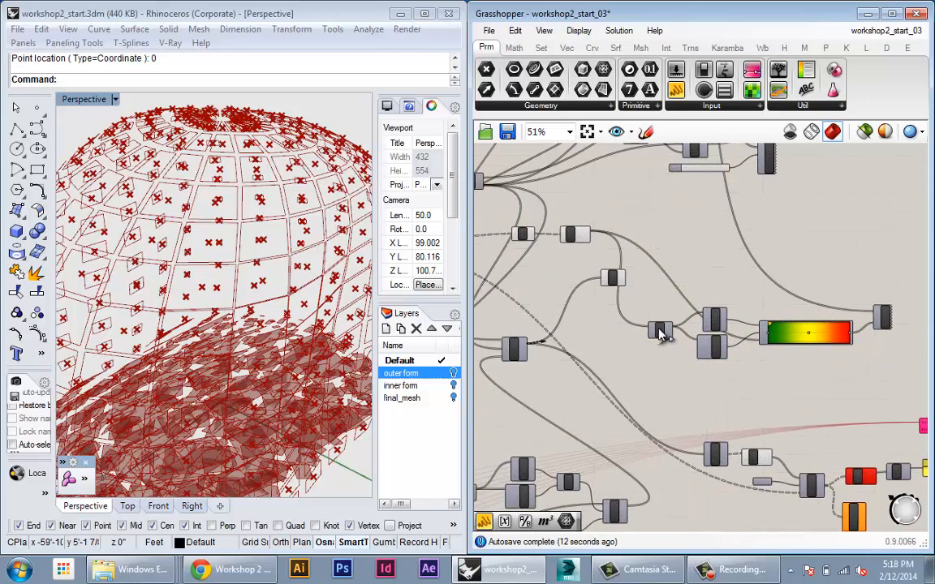
{"action": "scroll", "scroll_direction": "up", "scroll_amount": 3}
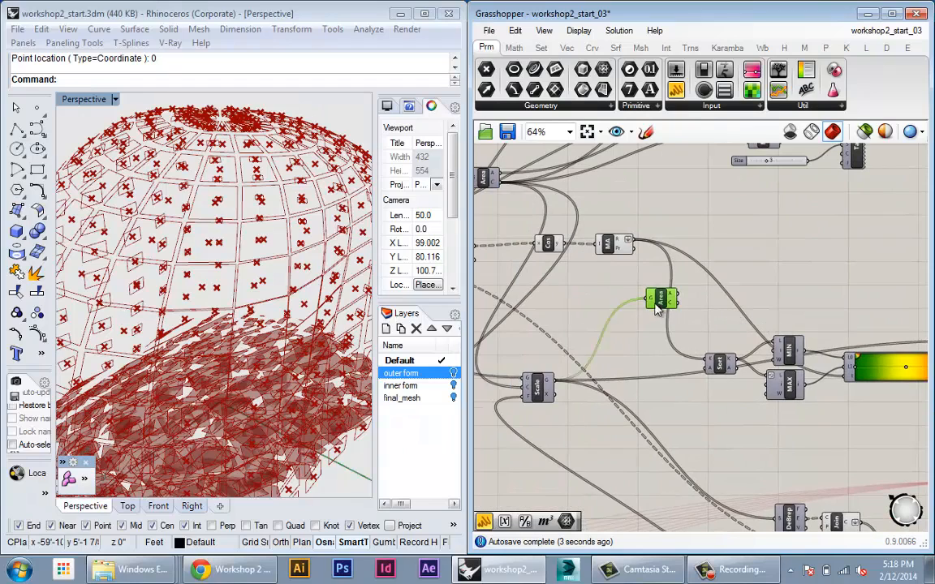
{"action": "left_click_drag", "start_coordinate": [663, 299], "coordinate": [632, 344]}
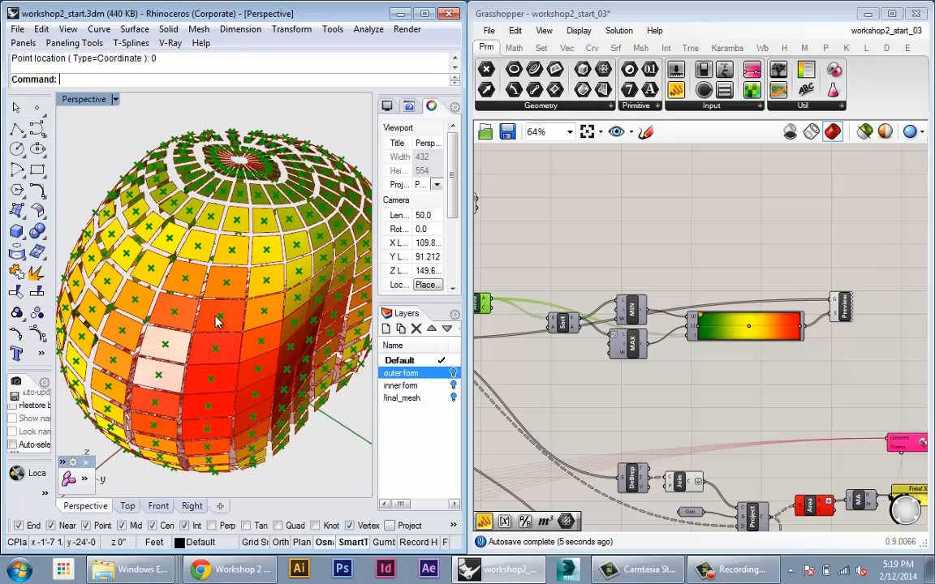
{"action": "left_click_drag", "start_coordinate": [219, 316], "coordinate": [363, 416]}
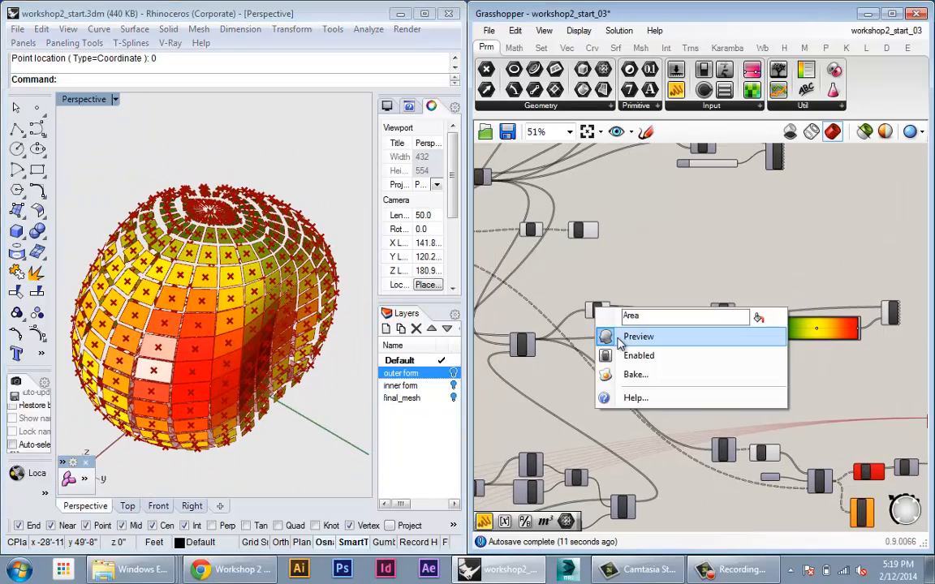
{"action": "left_click", "coordinate": [638, 336]}
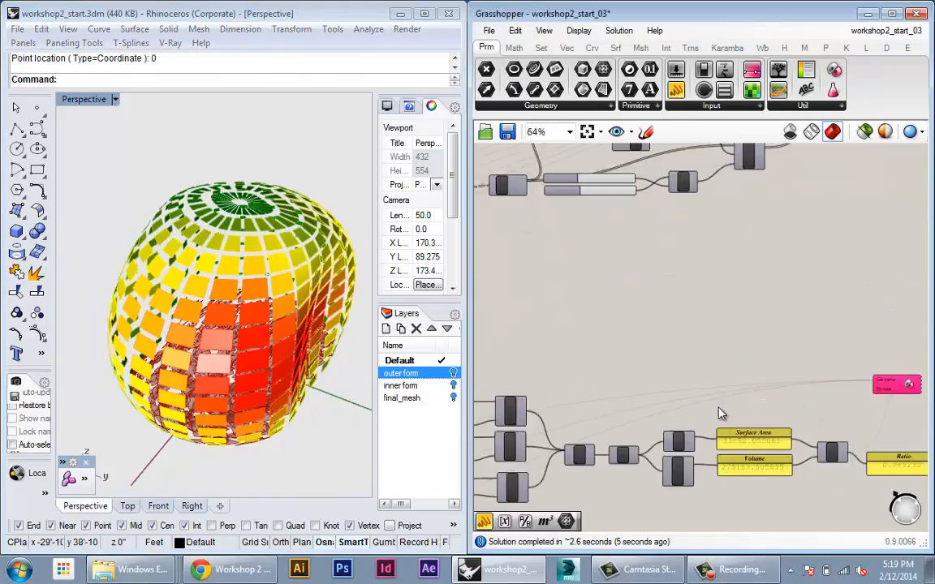
Select the nine point coordinate sliders feeding the genome and adjust their values
{"action": "scroll", "scroll_direction": "down", "scroll_amount": 3}
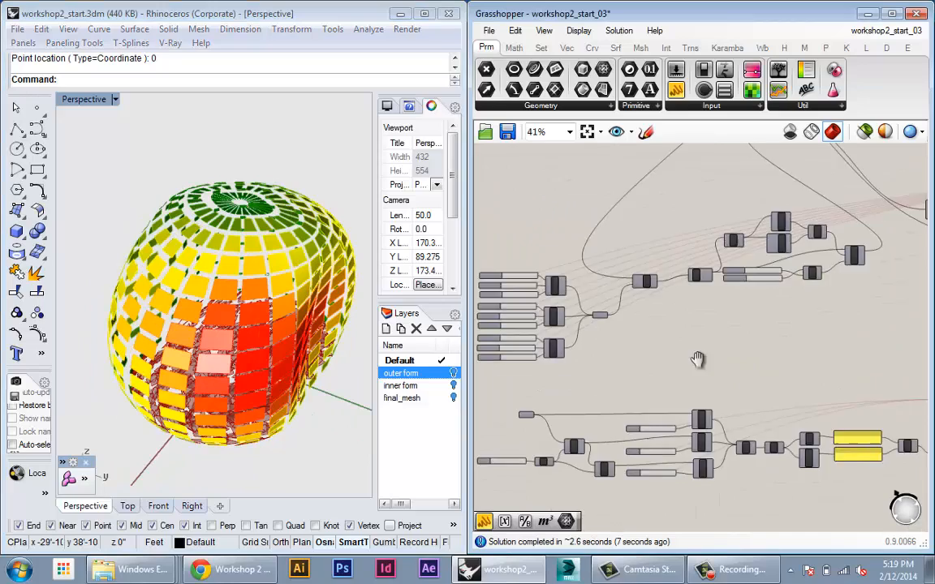
{"action": "scroll", "scroll_direction": "down", "scroll_amount": 3}
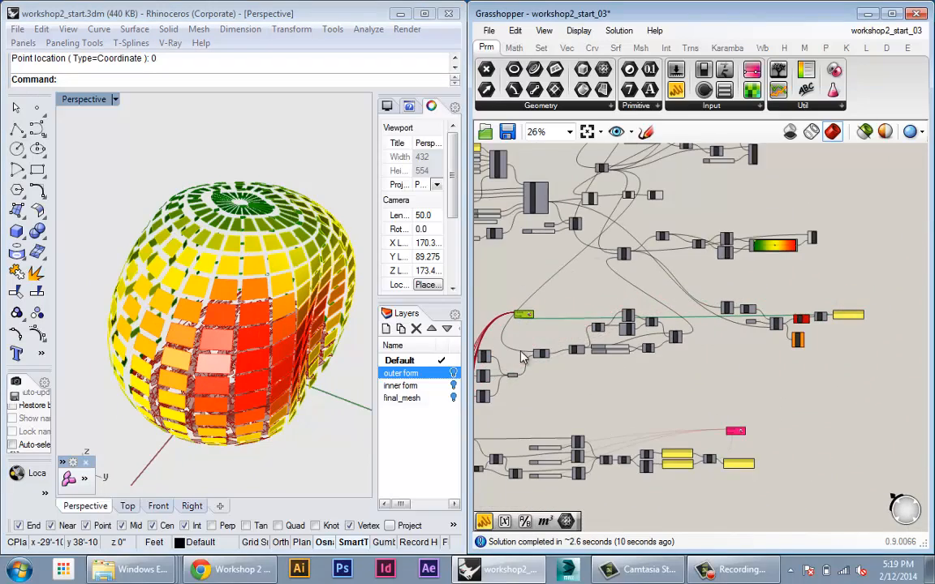
{"action": "scroll", "scroll_direction": "up", "scroll_amount": 3}
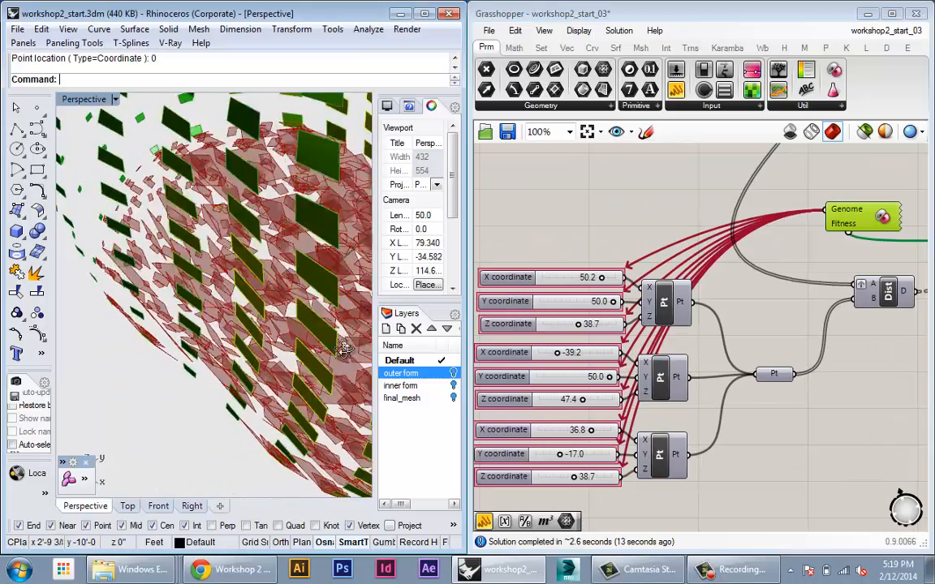
{"action": "left_click_drag", "start_coordinate": [344, 350], "coordinate": [317, 321]}
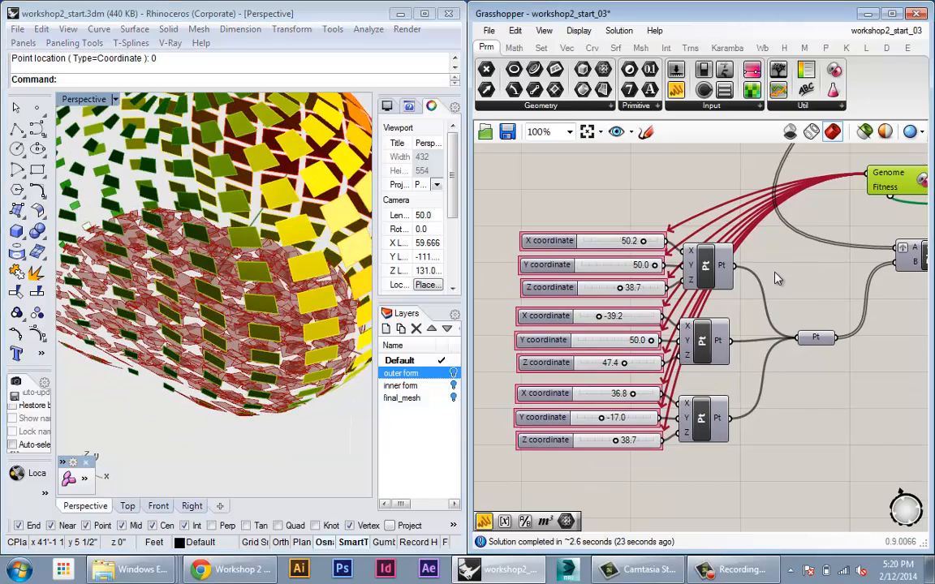
{"action": "scroll", "scroll_direction": "down", "scroll_amount": 3}
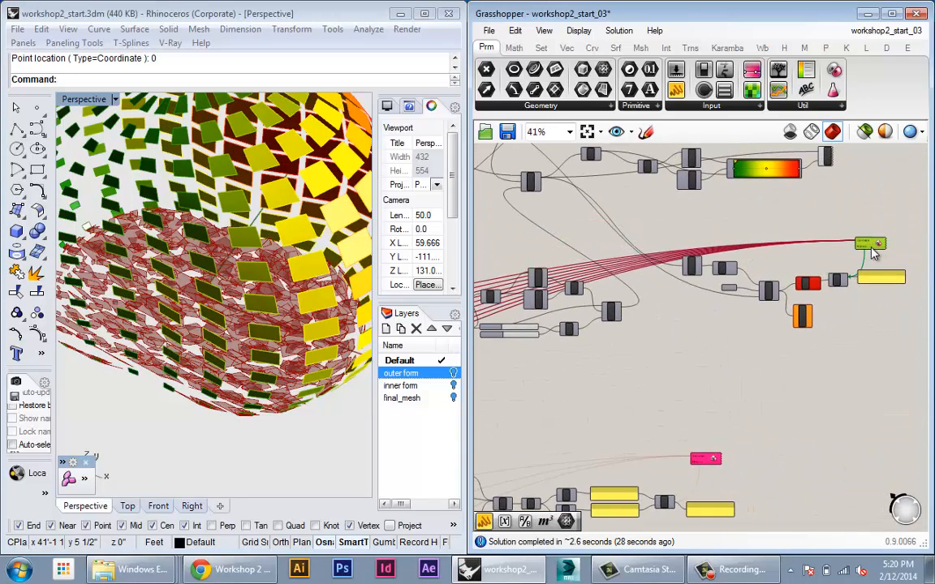
{"action": "left_click_drag", "start_coordinate": [873, 244], "coordinate": [581, 234]}
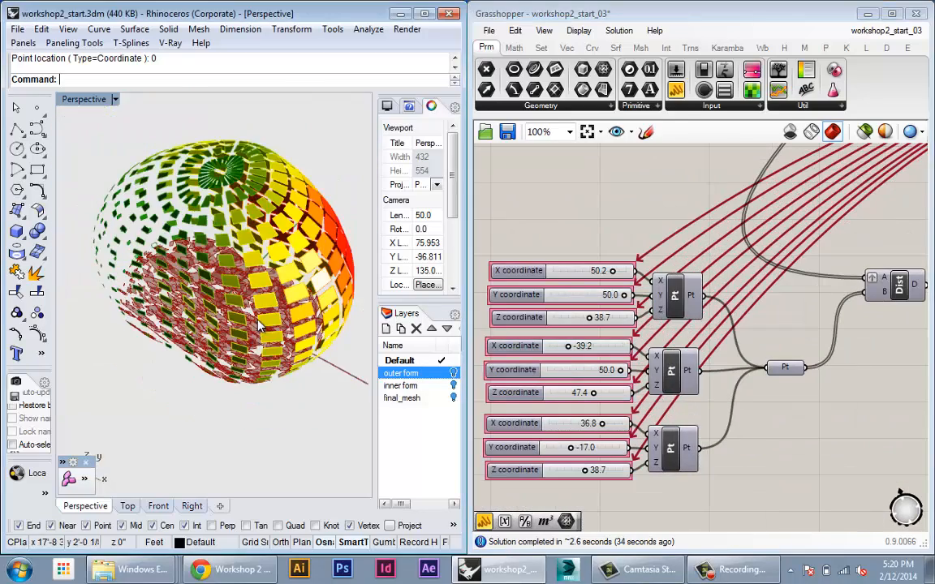
{"action": "scroll", "scroll_direction": "down", "scroll_amount": 3}
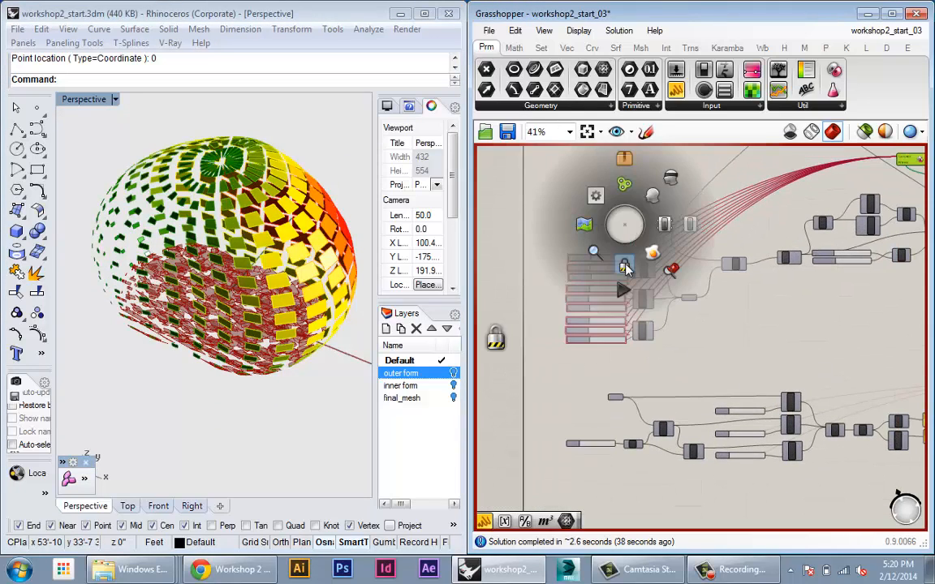
{"action": "scroll", "scroll_direction": "up", "scroll_amount": 3}
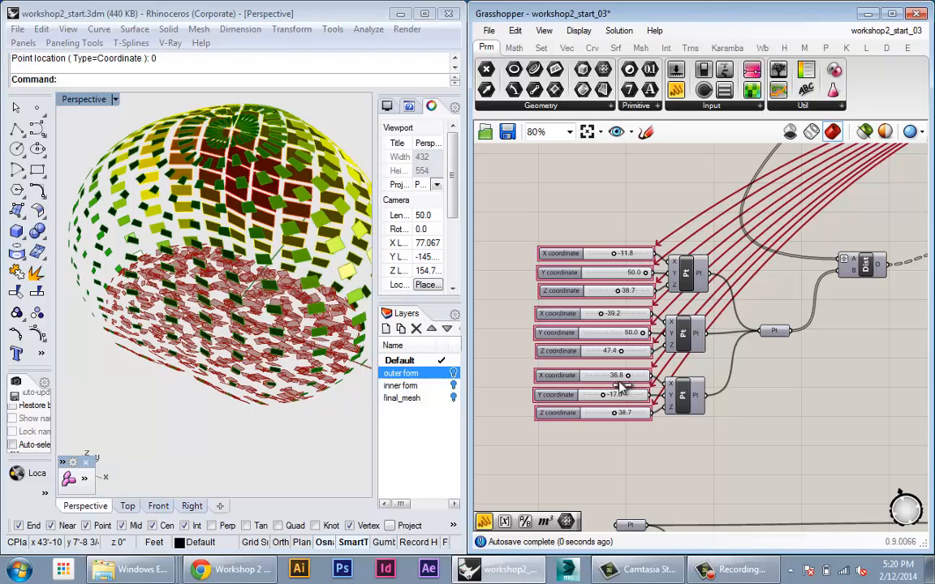
{"action": "mouse_move", "coordinate": [276, 307]}
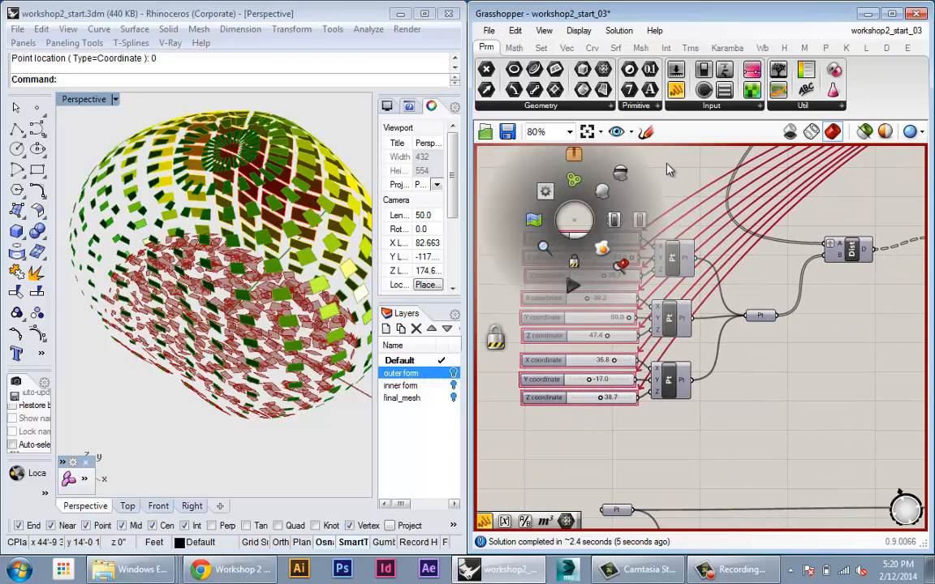
Lock the solver so the definition stops recomputing
{"action": "right_click", "coordinate": [667, 171]}
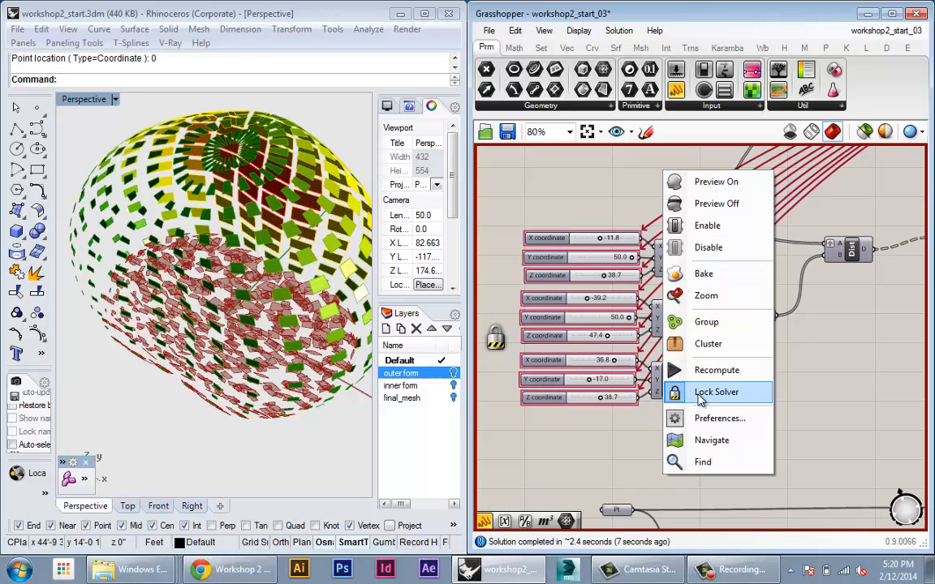
{"action": "left_click", "coordinate": [717, 392]}
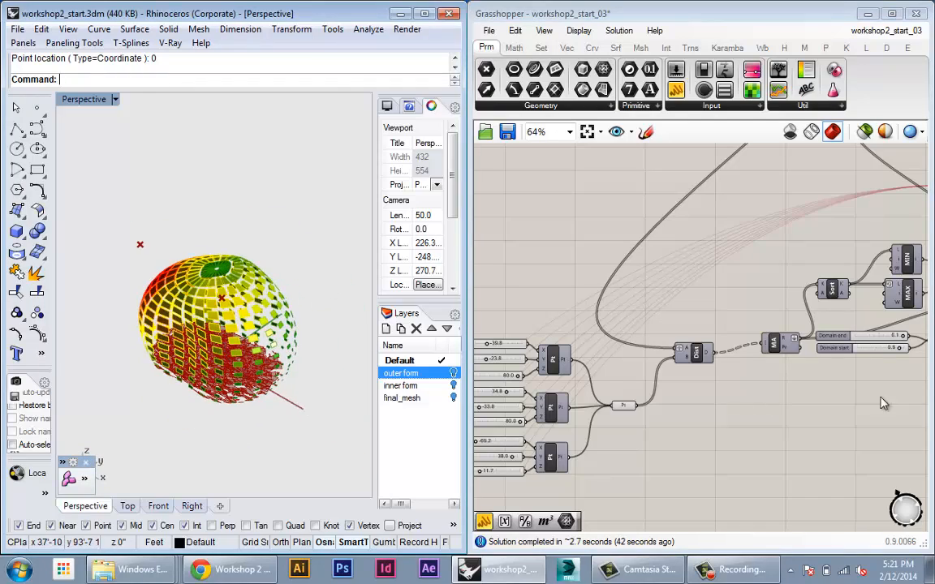
Open the Galapagos Editor showing its solver options with fitness set to maximize
{"action": "scroll", "scroll_direction": "down", "scroll_amount": 3}
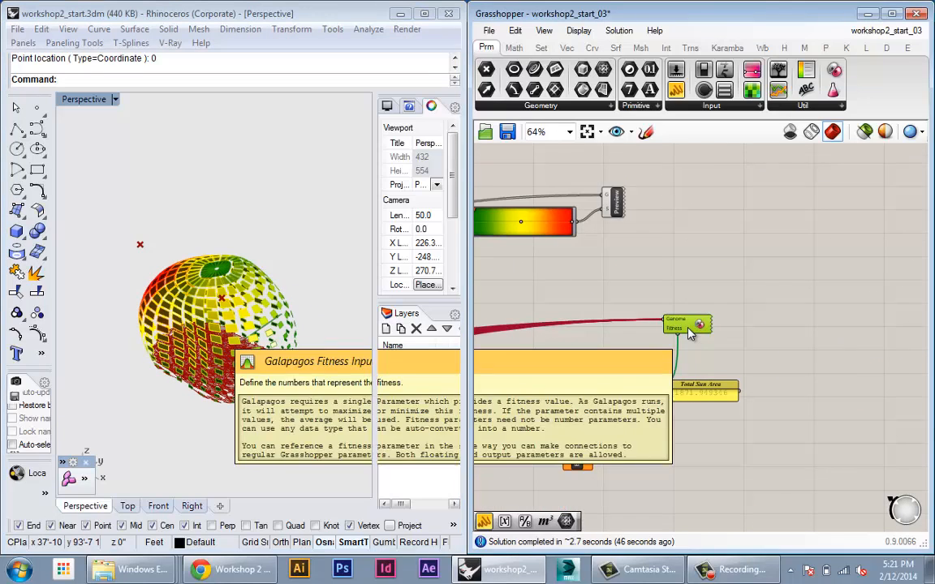
{"action": "double_click", "coordinate": [685, 325]}
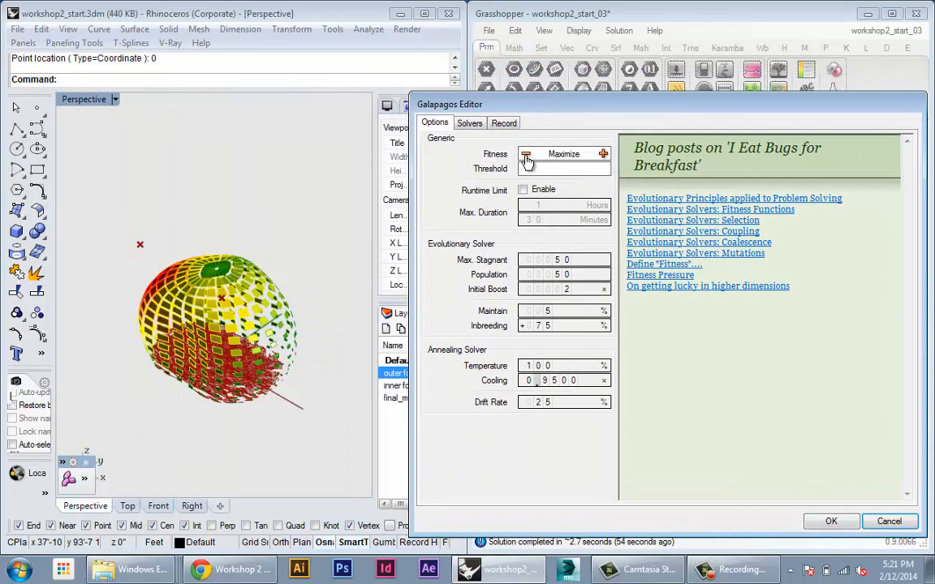
Set Galapagos fitness to Minimize and start the evolutionary solver
{"action": "left_click", "coordinate": [526, 153]}
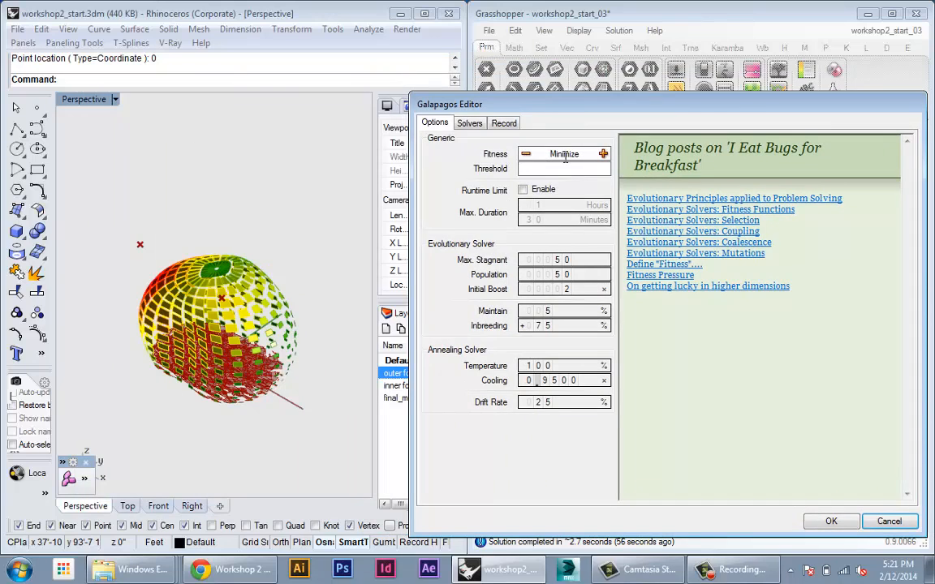
{"action": "left_click", "coordinate": [516, 84]}
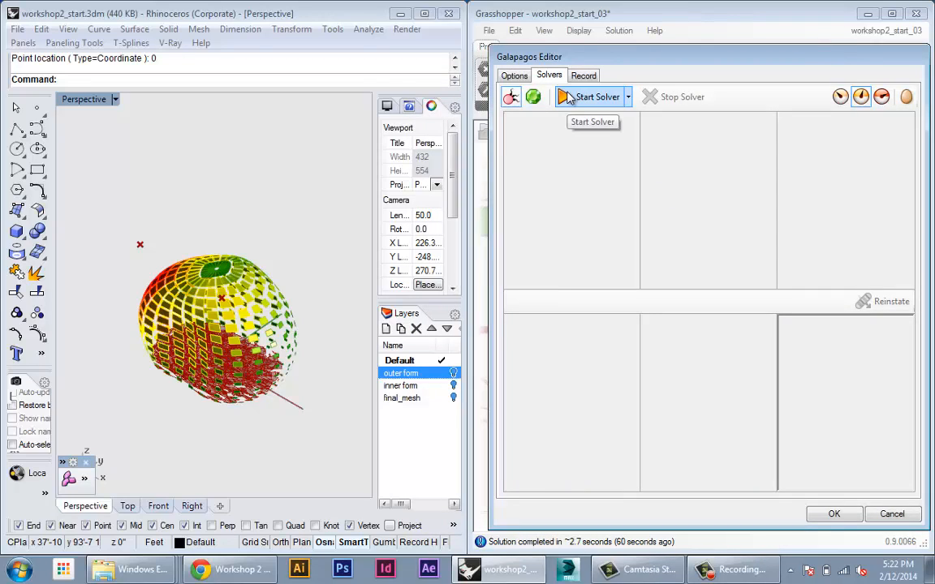
{"action": "left_click", "coordinate": [592, 97]}
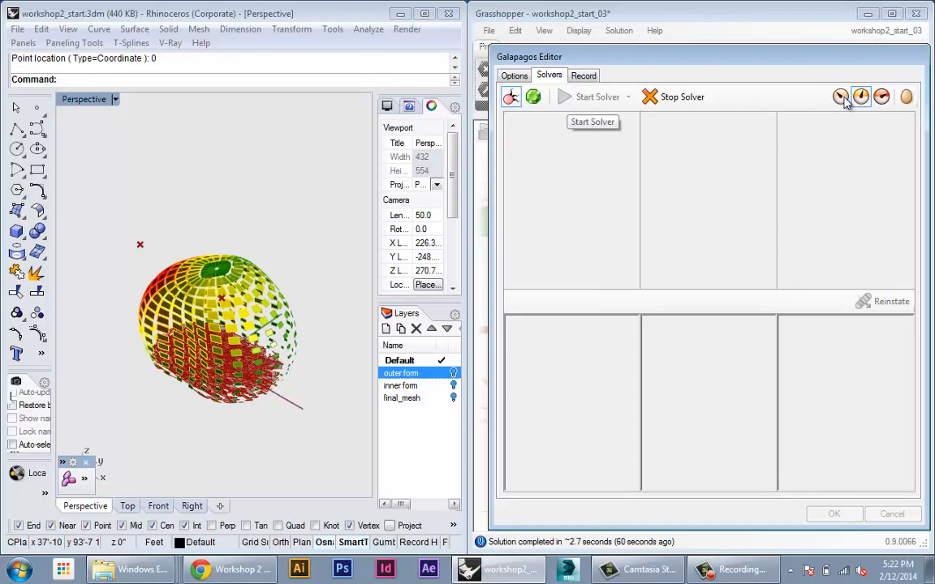
Let the Galapagos run evolve the sliders while the panel openings reshape in Rhino
{"action": "left_click", "coordinate": [841, 98]}
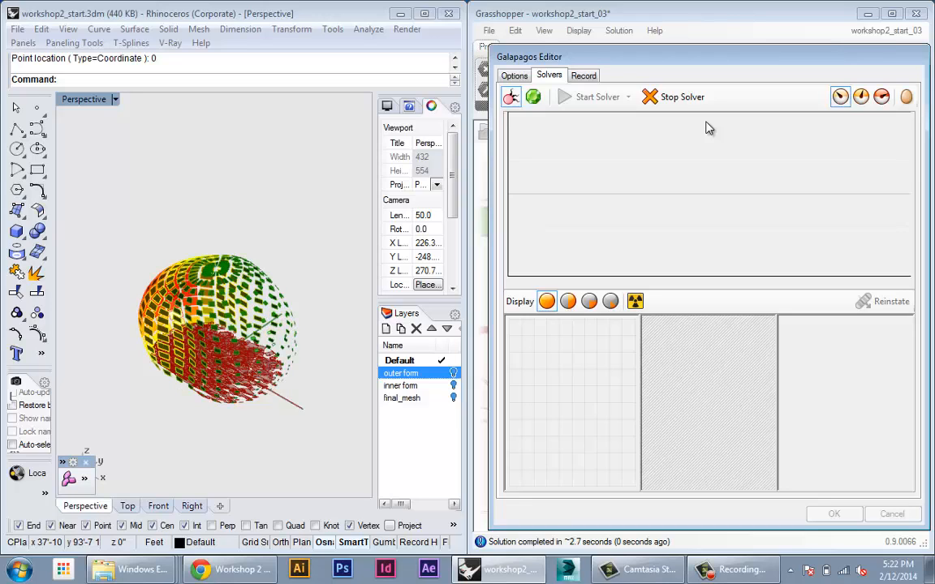
{"action": "mouse_move", "coordinate": [289, 353]}
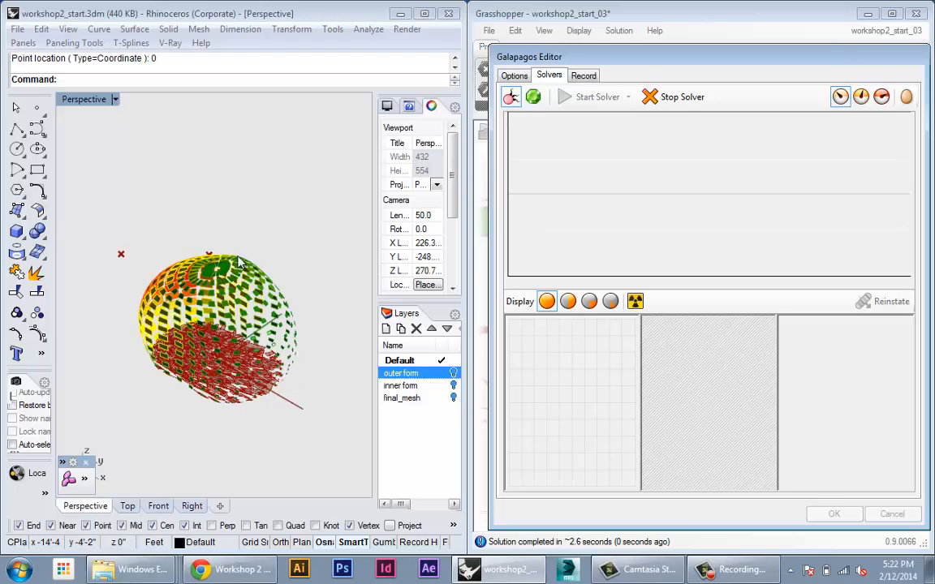
{"action": "mouse_move", "coordinate": [309, 398]}
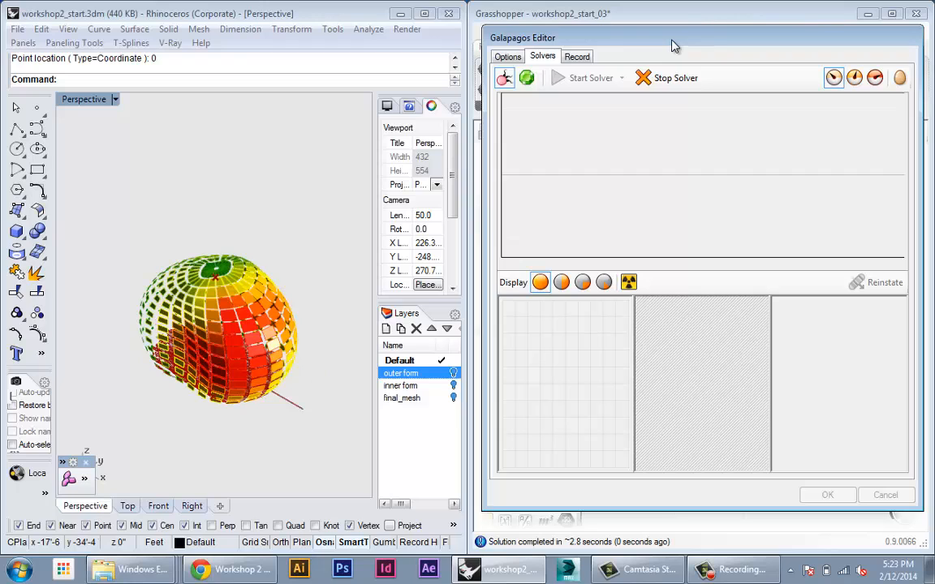
{"action": "mouse_move", "coordinate": [539, 254]}
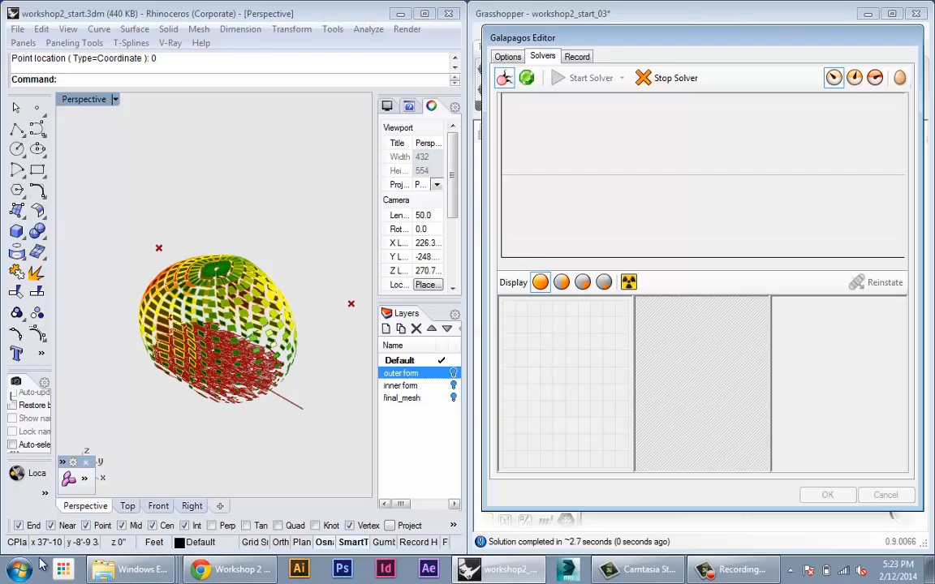
Open 01.PNG from the workshop 2 references folder in Windows Explorer
{"action": "left_click", "coordinate": [130, 568]}
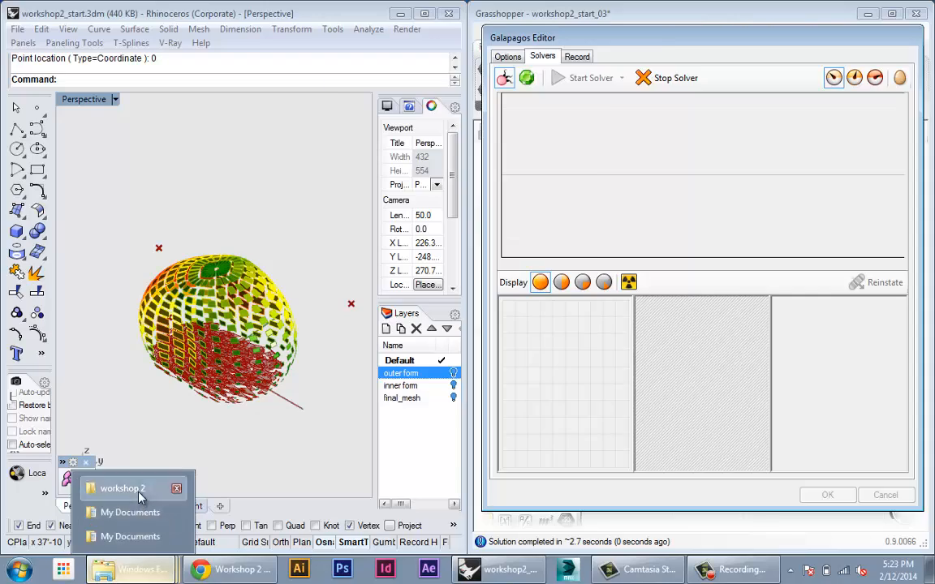
{"action": "left_click", "coordinate": [124, 487]}
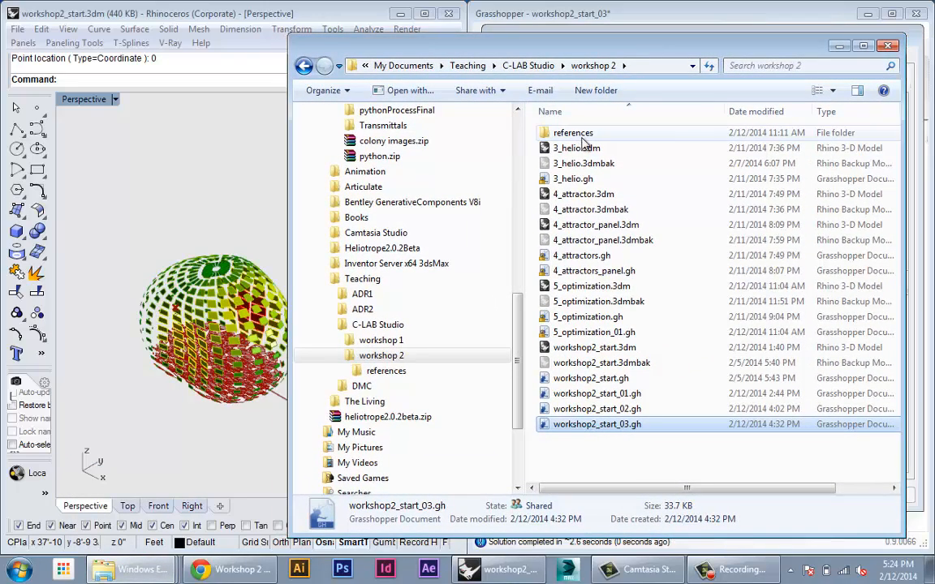
{"action": "double_click", "coordinate": [573, 133]}
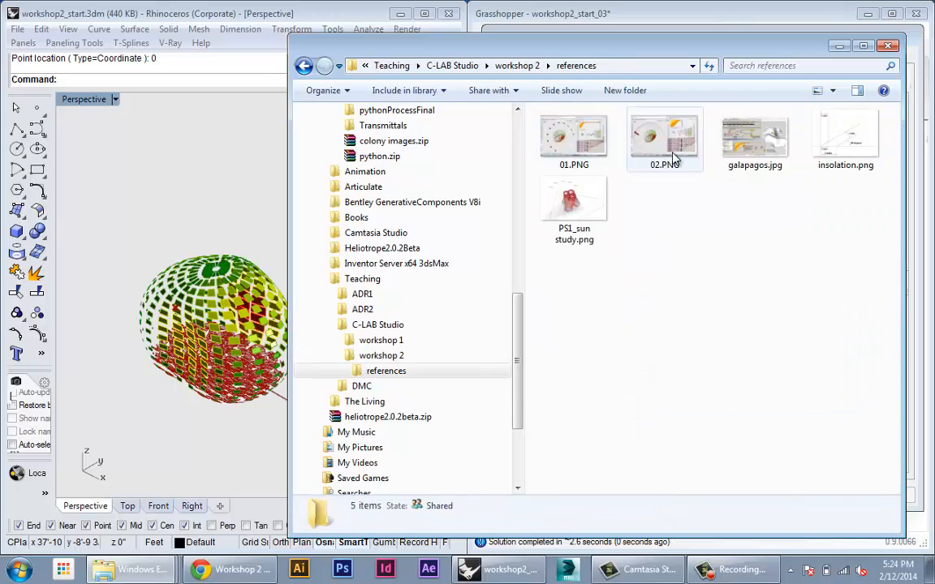
{"action": "double_click", "coordinate": [575, 136]}
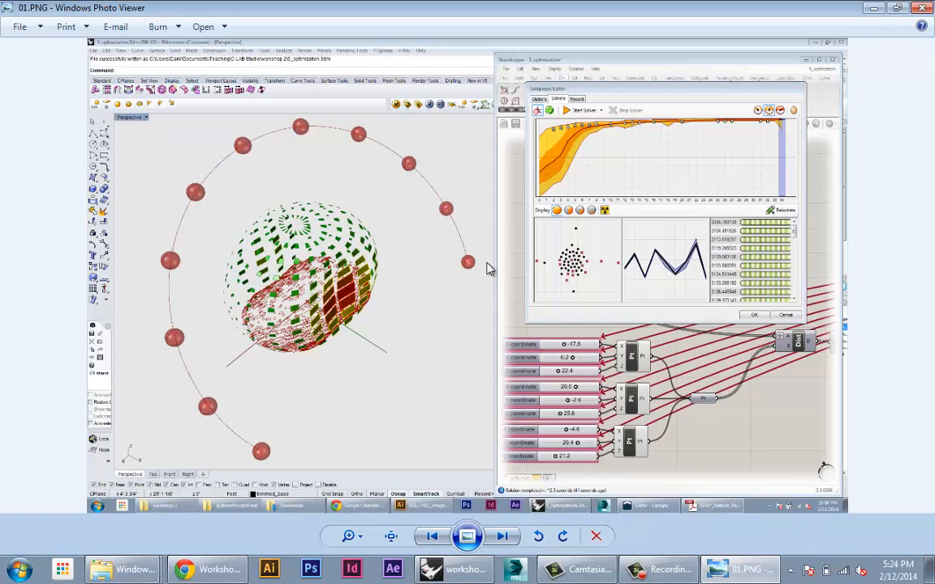
{"action": "mouse_move", "coordinate": [741, 201]}
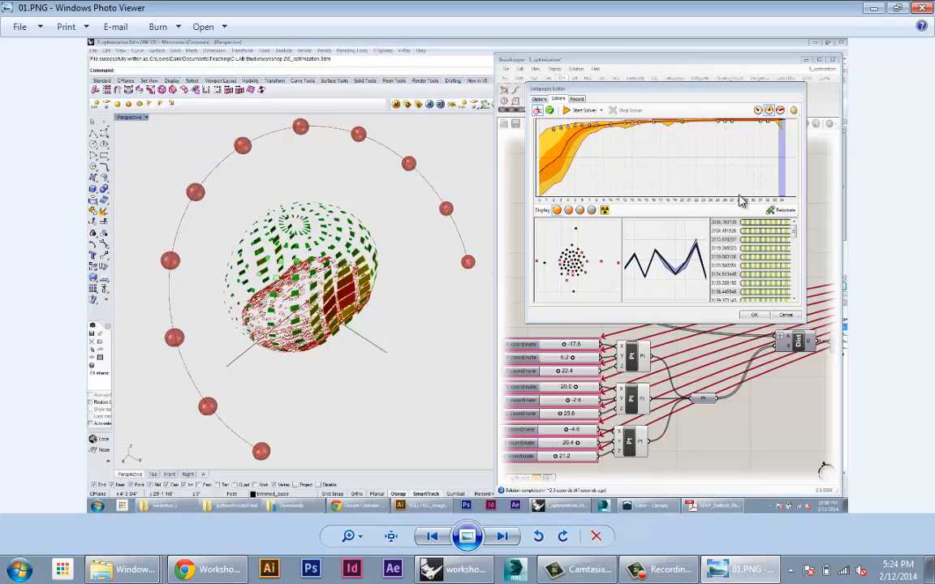
{"action": "mouse_move", "coordinate": [783, 208]}
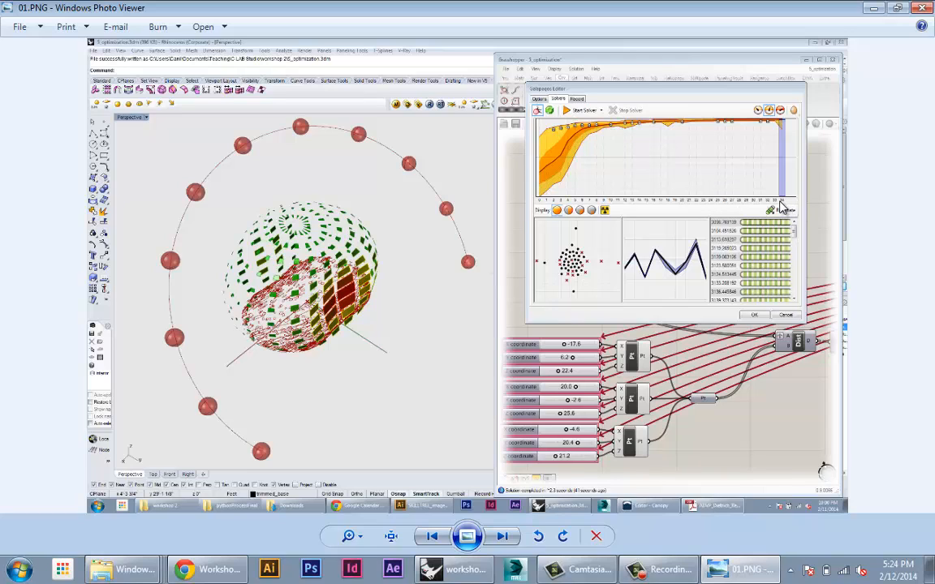
{"action": "mouse_move", "coordinate": [548, 143]}
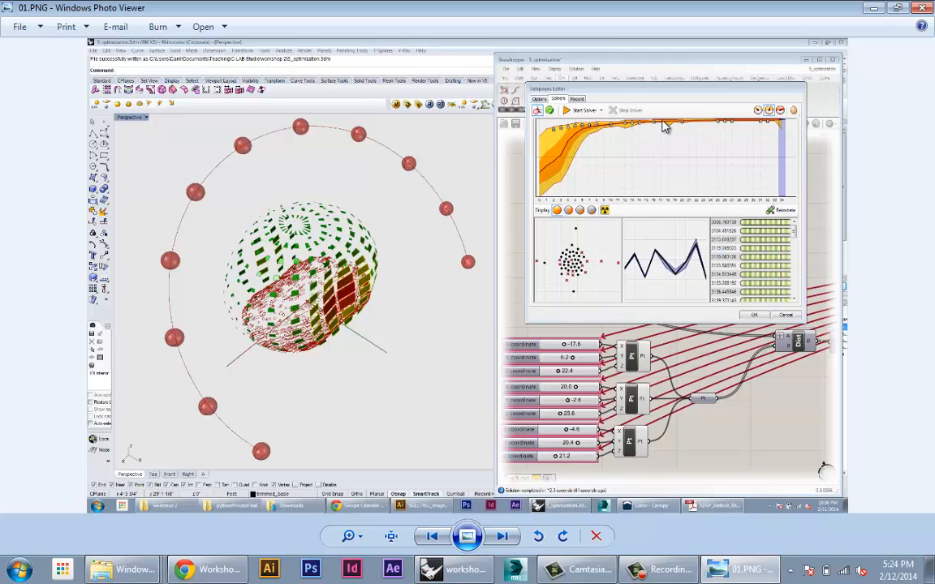
{"action": "mouse_move", "coordinate": [786, 126]}
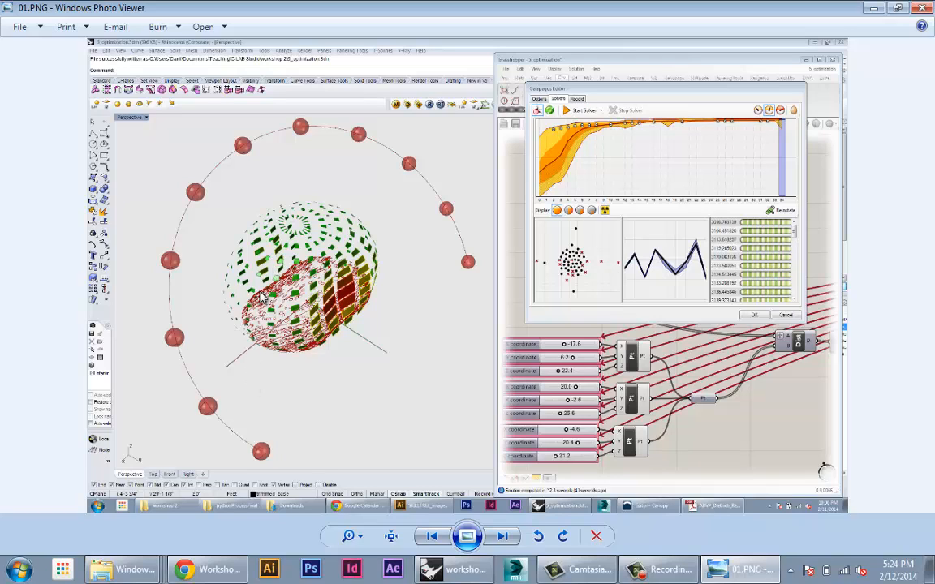
{"action": "mouse_move", "coordinate": [235, 334]}
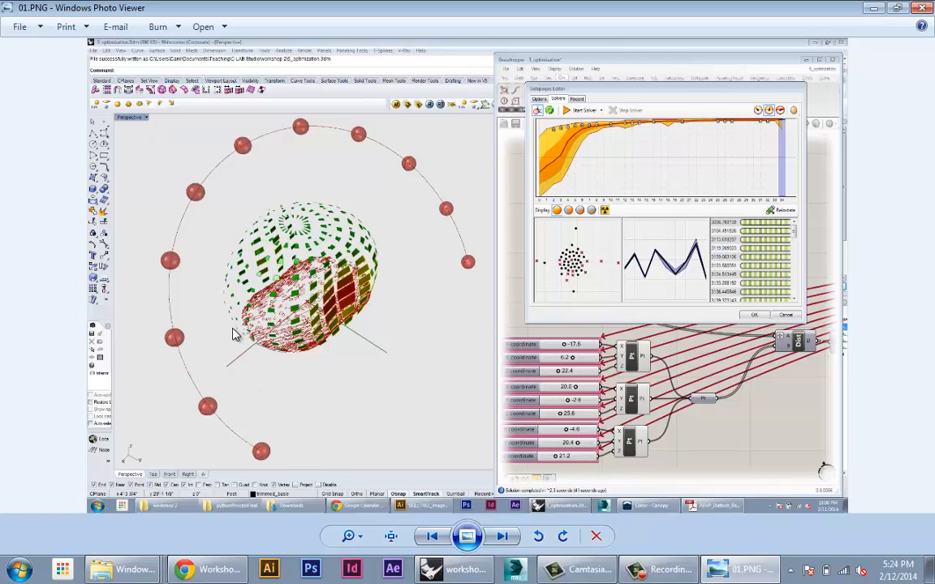
{"action": "mouse_move", "coordinate": [324, 212]}
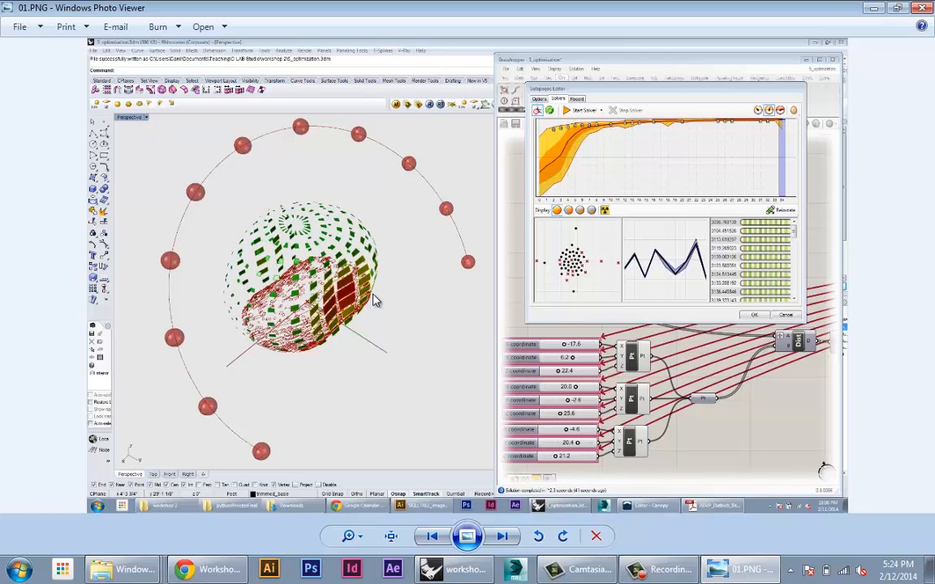
{"action": "mouse_move", "coordinate": [250, 242]}
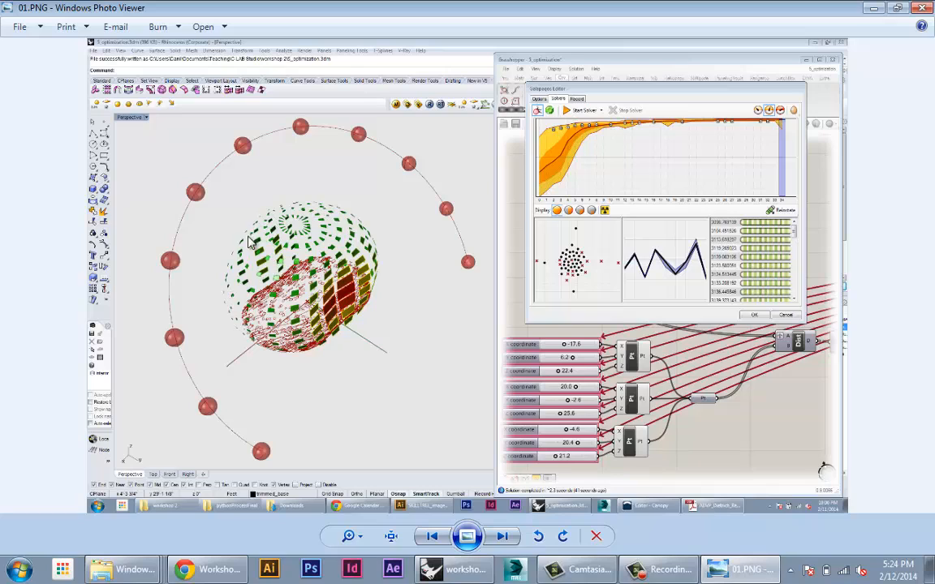
{"action": "mouse_move", "coordinate": [266, 273]}
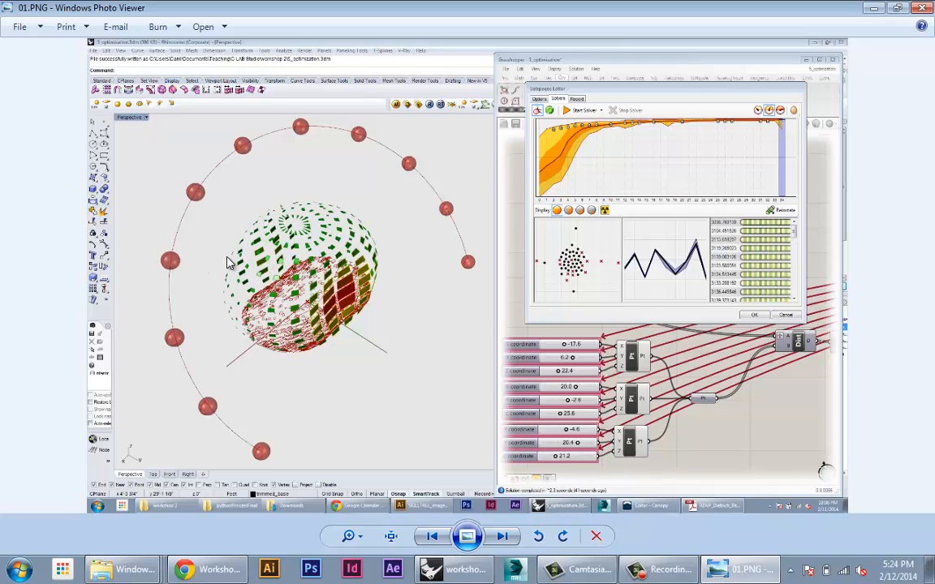
{"action": "mouse_move", "coordinate": [269, 261]}
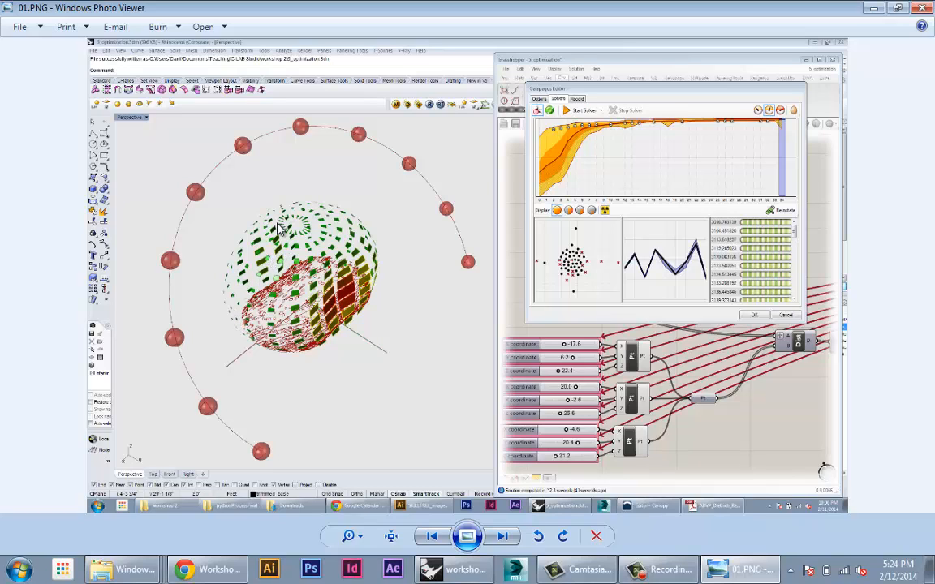
{"action": "mouse_move", "coordinate": [259, 267]}
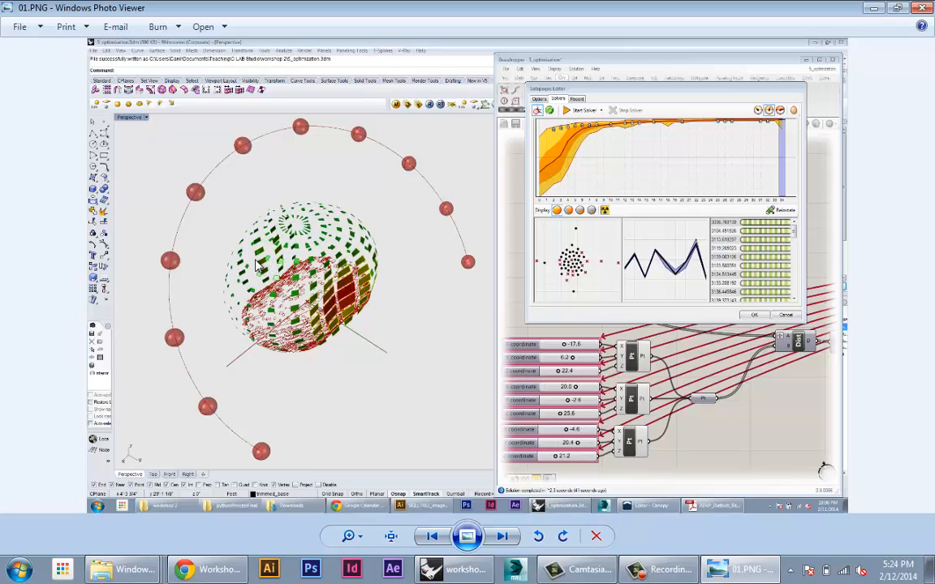
{"action": "mouse_move", "coordinate": [267, 263]}
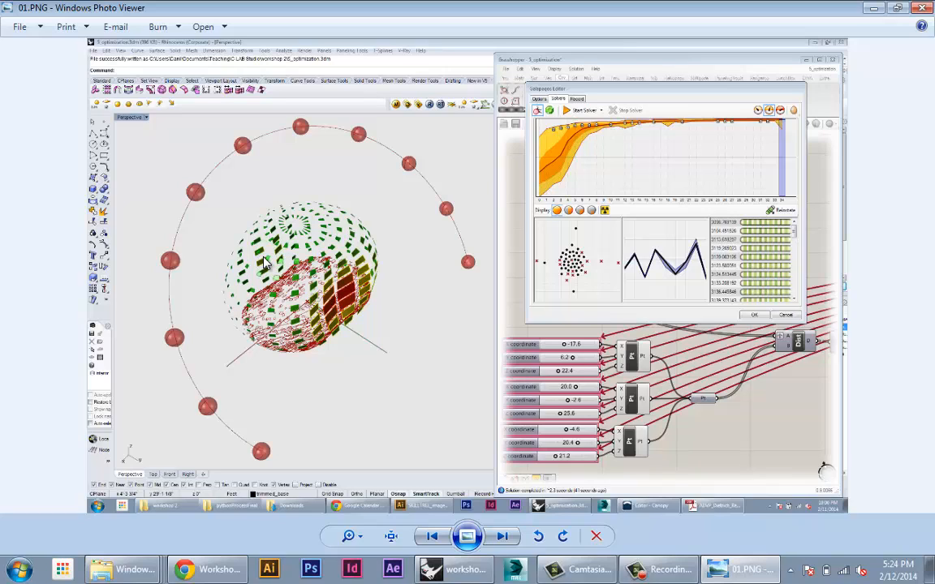
{"action": "mouse_move", "coordinate": [323, 311]}
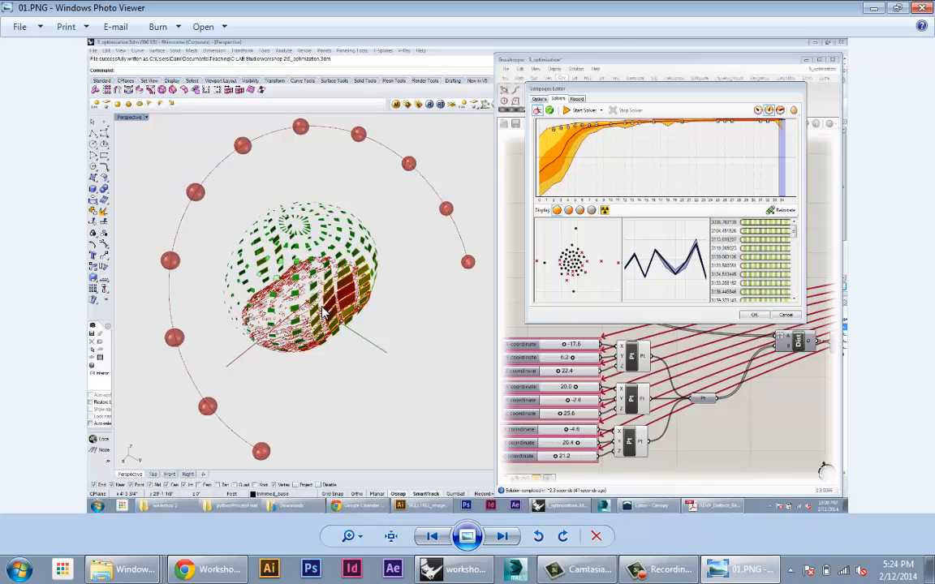
{"action": "mouse_move", "coordinate": [218, 441]}
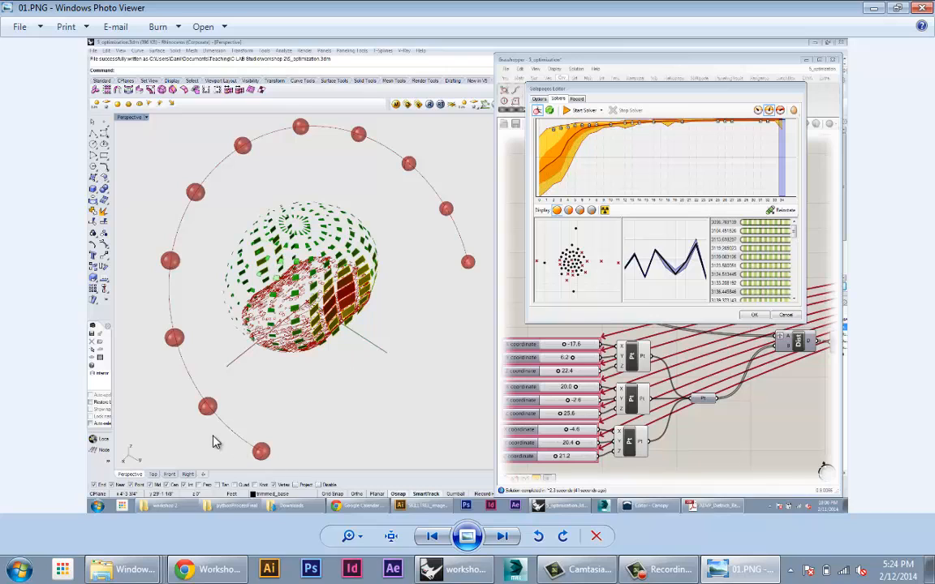
{"action": "mouse_move", "coordinate": [425, 139]}
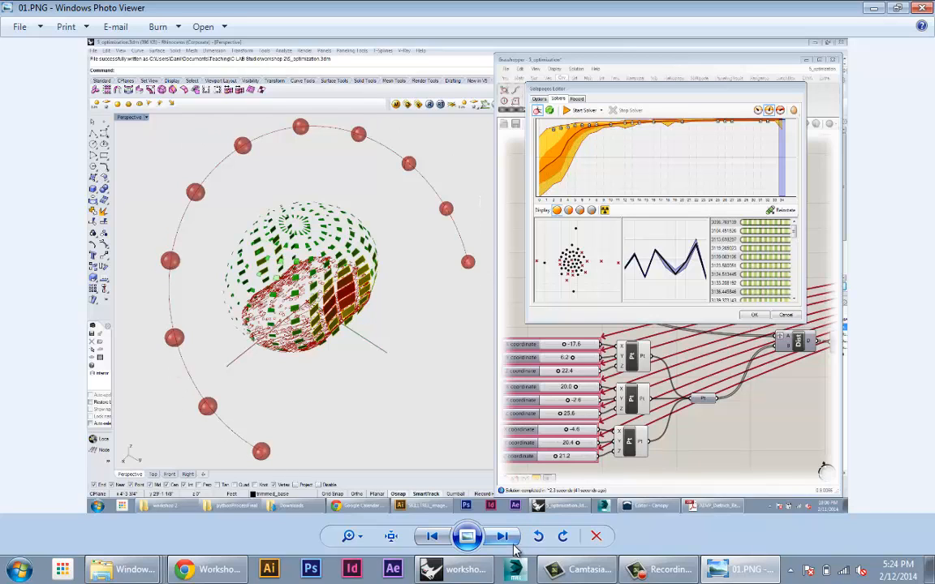
Advance from the first result screenshot 01.PNG to the second one, 02.PNG
{"action": "left_click", "coordinate": [501, 536]}
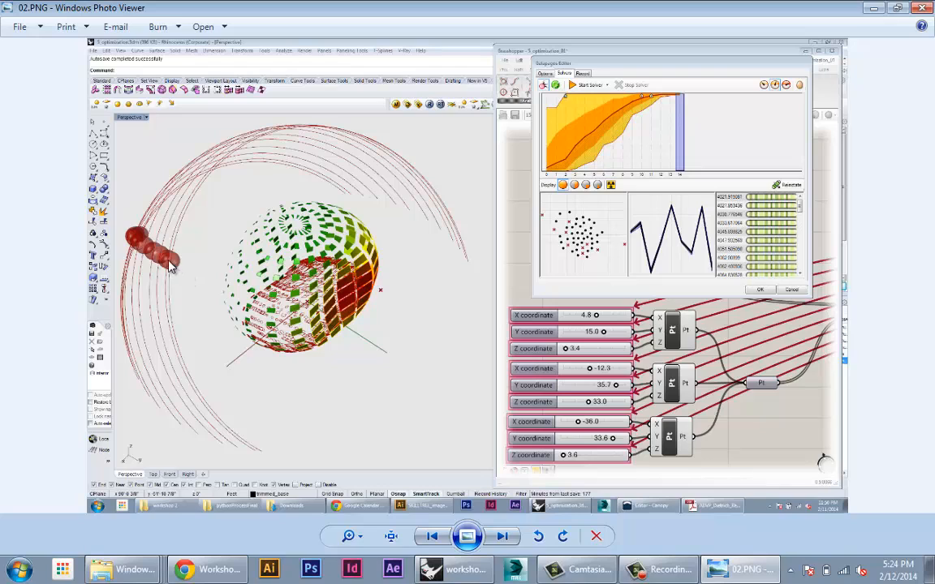
{"action": "mouse_move", "coordinate": [133, 235]}
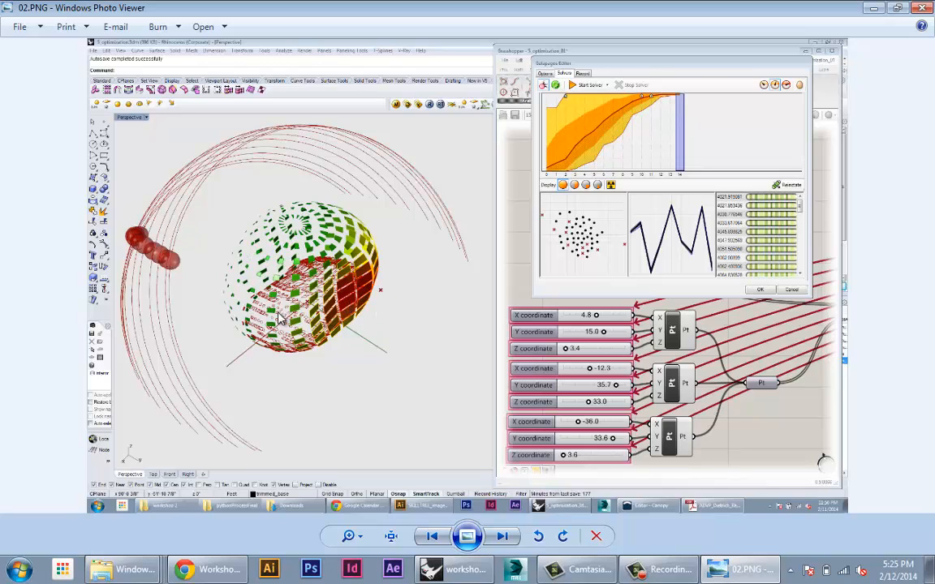
{"action": "left_click", "coordinate": [432, 536]}
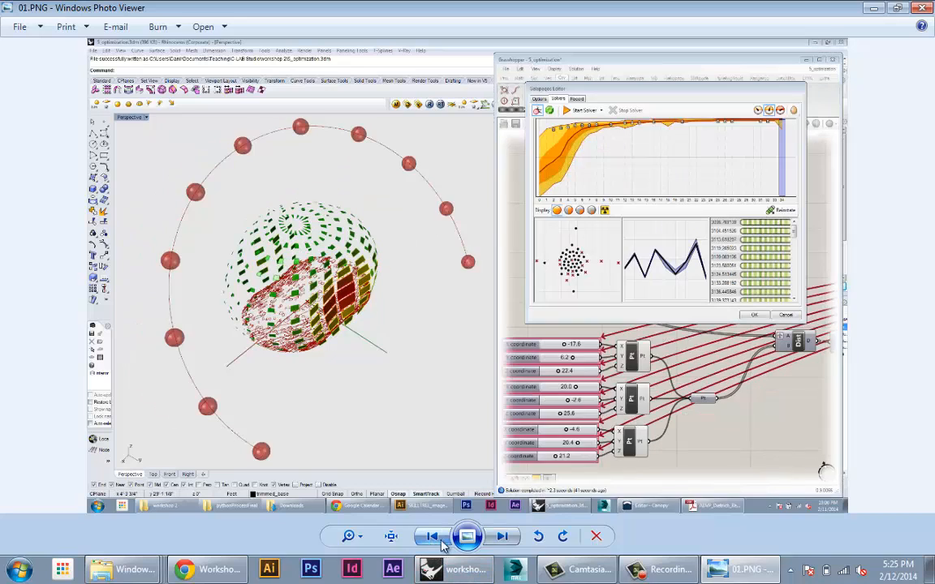
{"action": "left_click", "coordinate": [501, 536]}
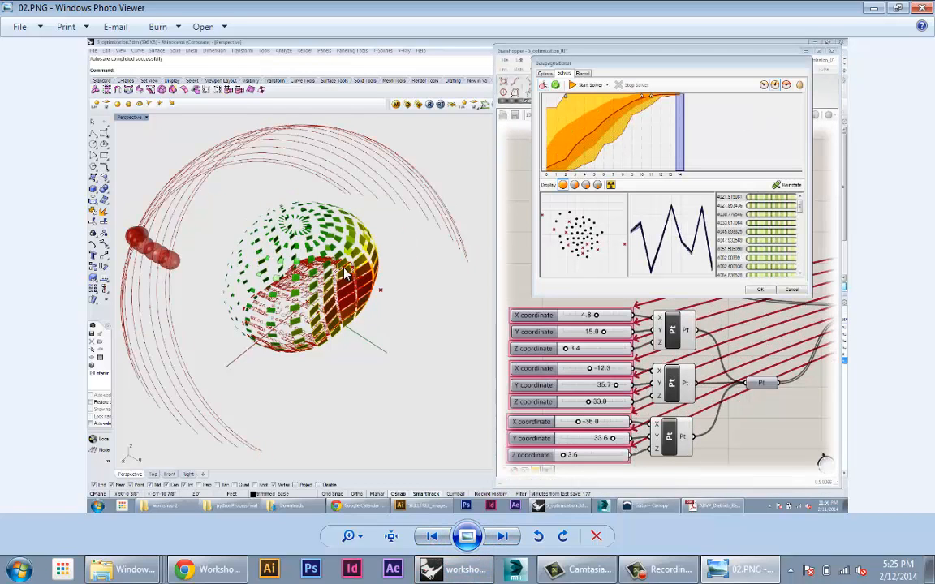